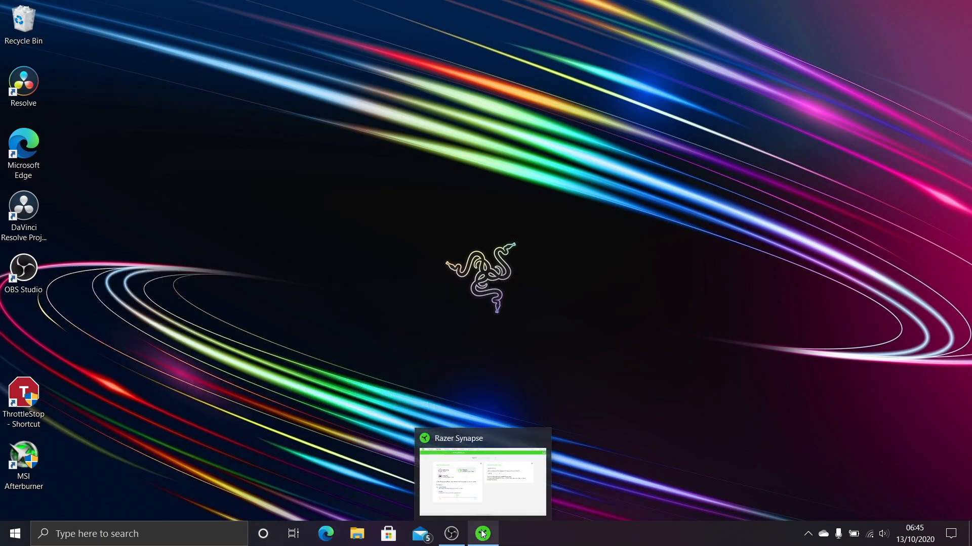
# Set Razer Synapse's performance mode to the Balanced tile, then minimize the Synapse window.
pyautogui.click(482, 533)
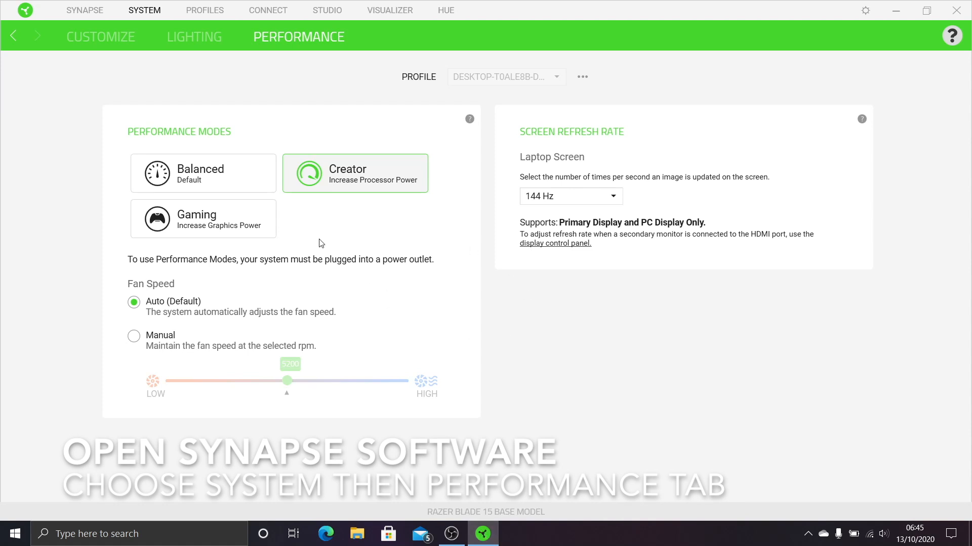
pyautogui.click(203, 173)
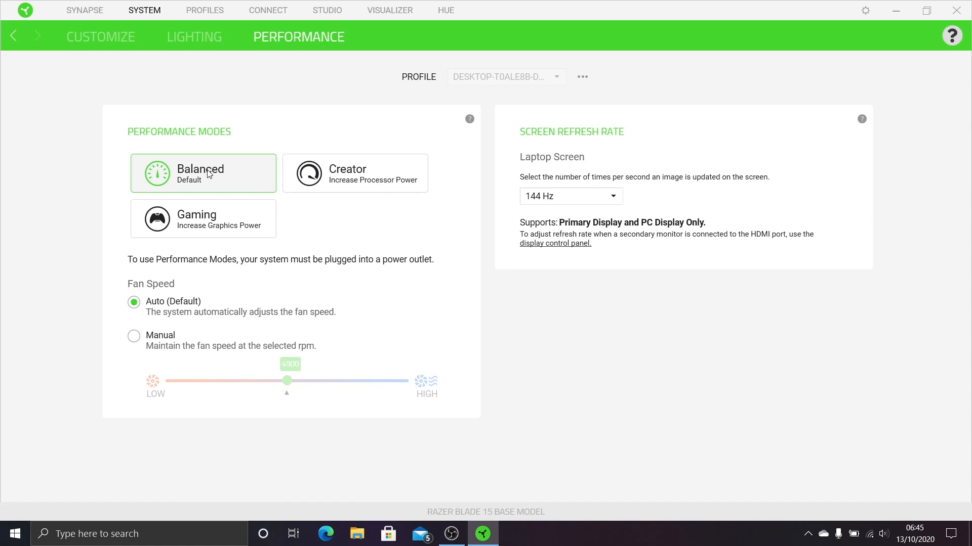
pyautogui.moveTo(241, 134)
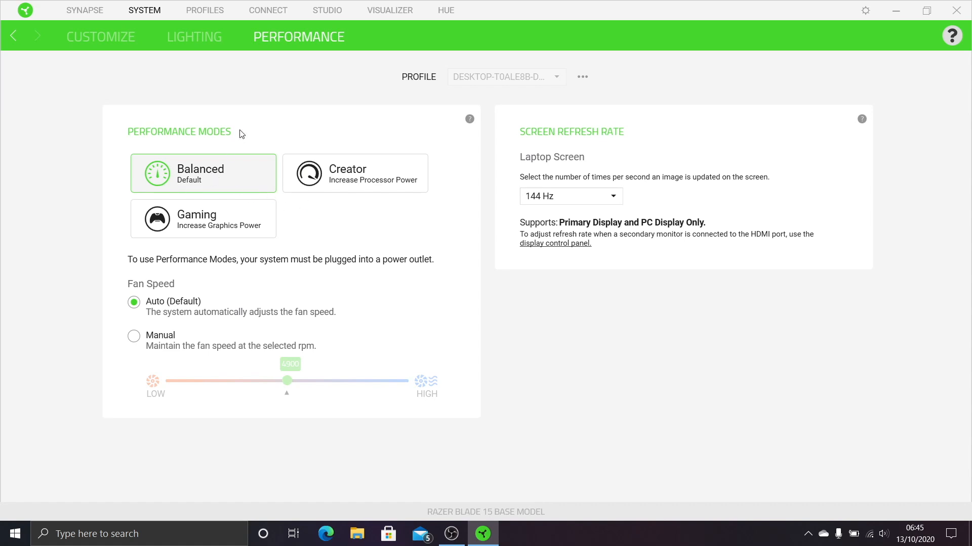
pyautogui.moveTo(650, 11)
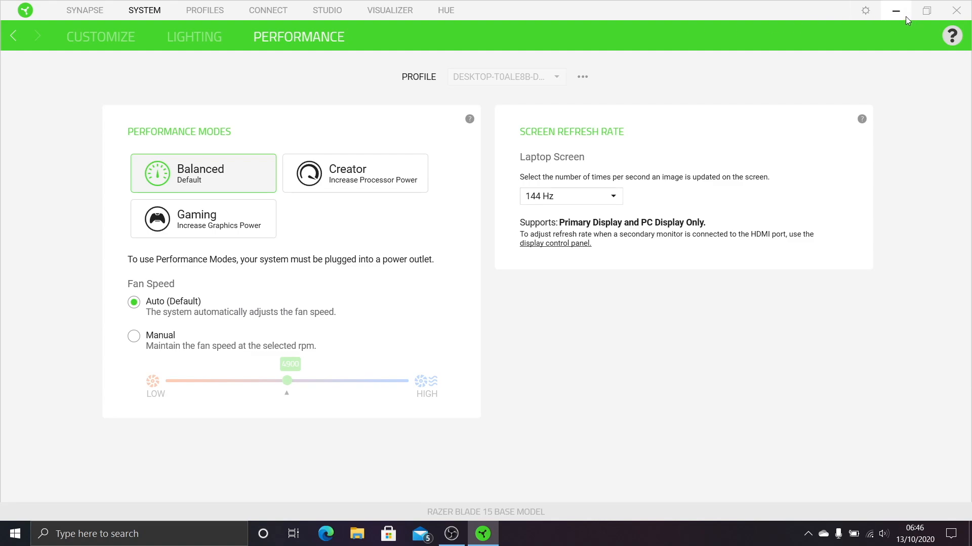
pyautogui.click(894, 10)
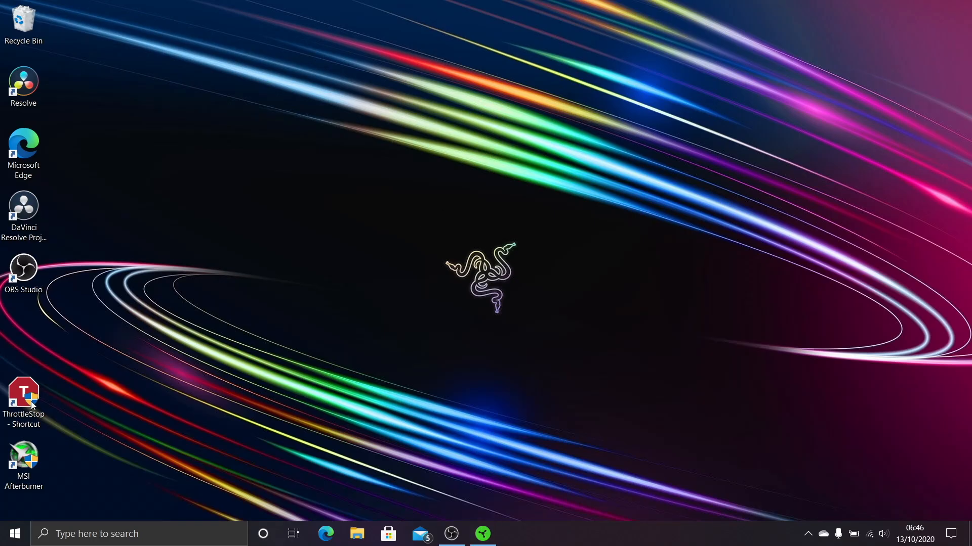
# Launch ThrottleStop and select profiles 3 (Internet) and 4 (Battery) before returning to Performance.
pyautogui.doubleClick(22, 395)
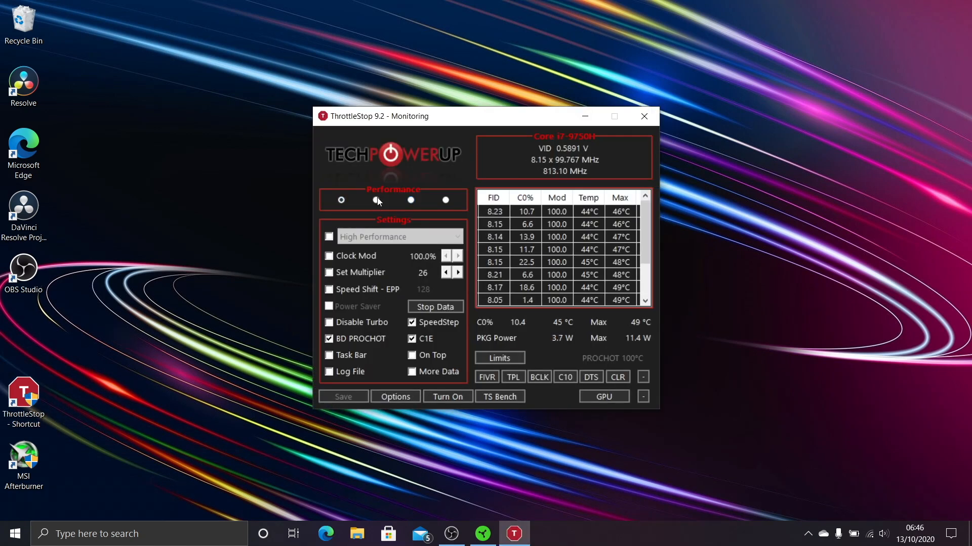
pyautogui.click(411, 200)
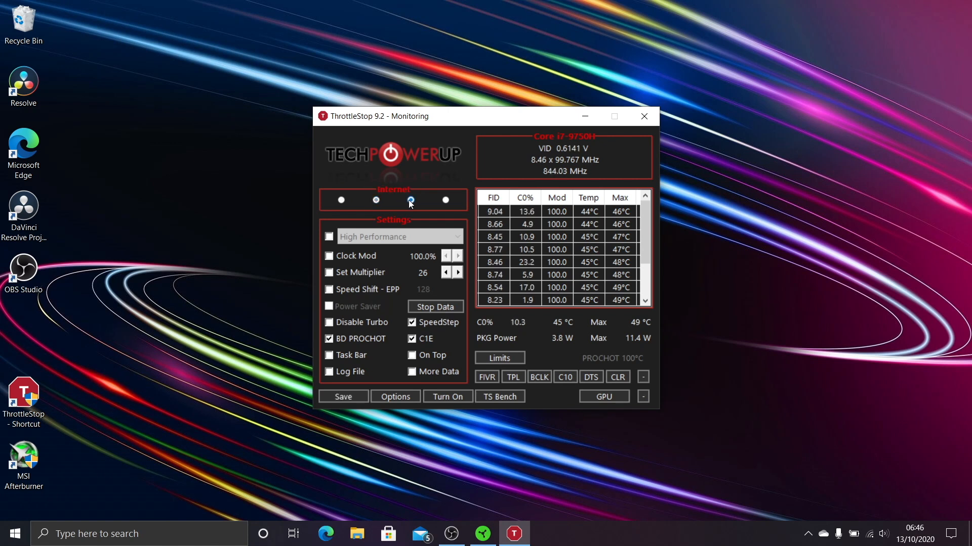
pyautogui.click(445, 200)
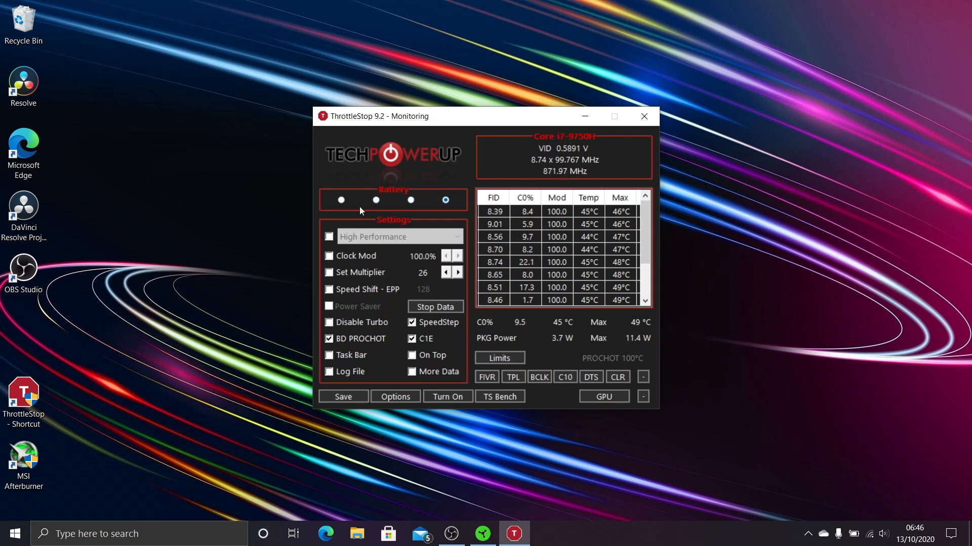
pyautogui.click(340, 200)
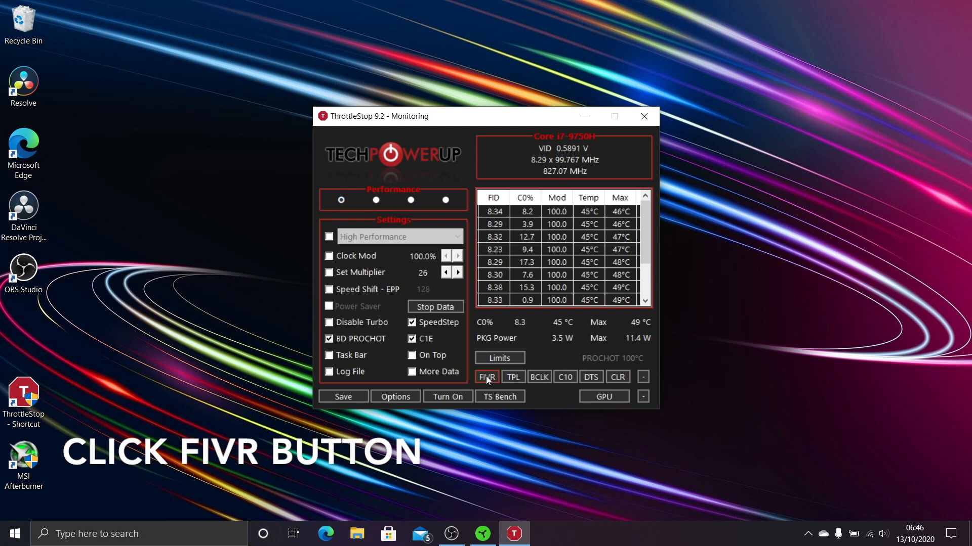
# In FIVR, set the Game profile's 1 Core Active limit to 40 and 2 Cores Active to 38.
pyautogui.click(486, 377)
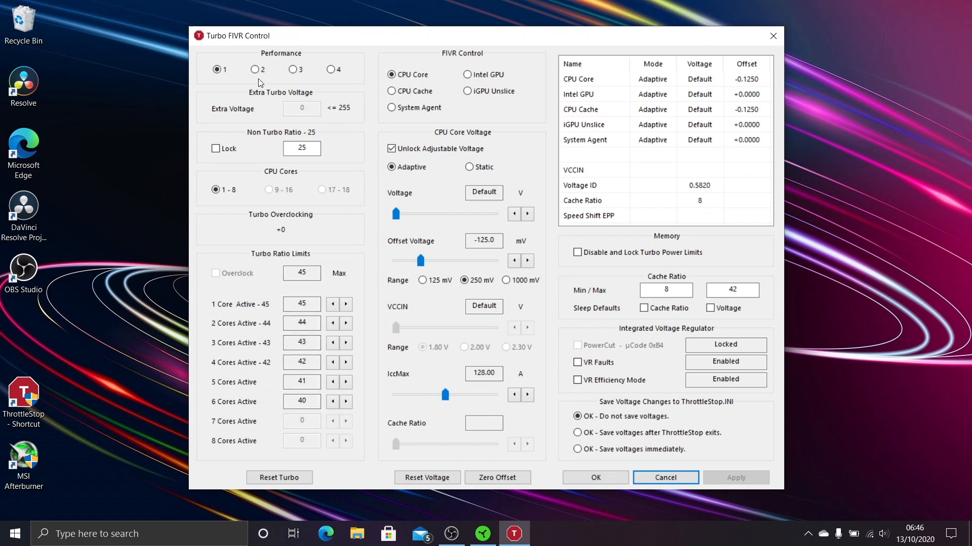
pyautogui.click(254, 69)
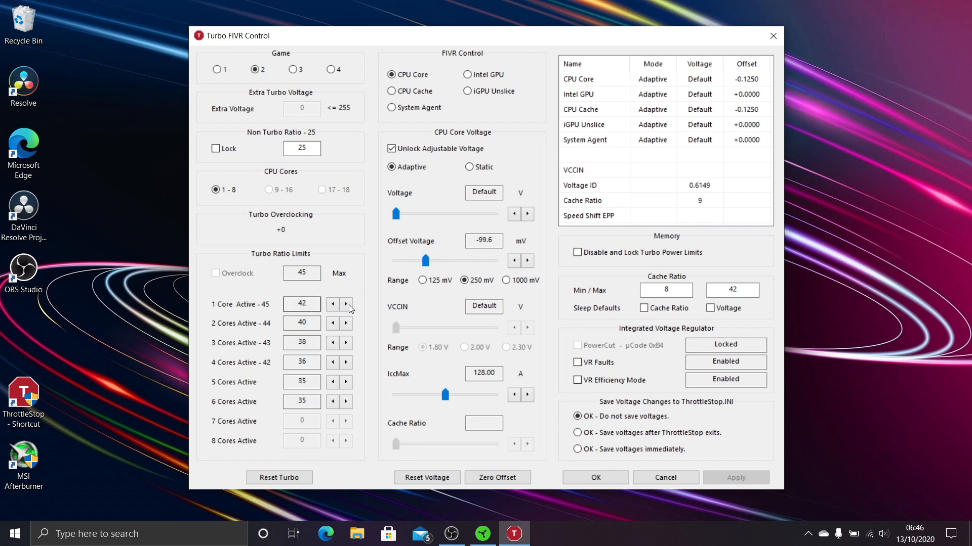
pyautogui.click(332, 304)
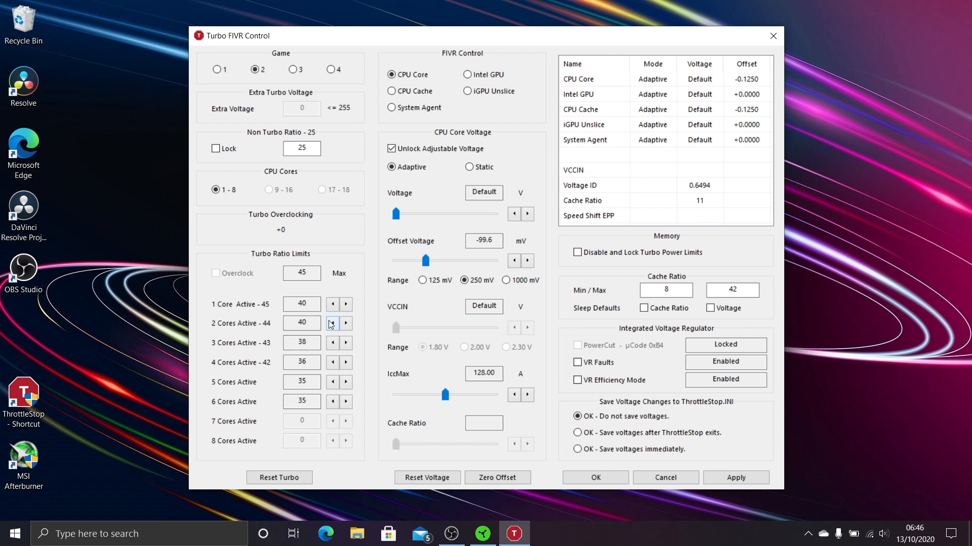
pyautogui.click(331, 323)
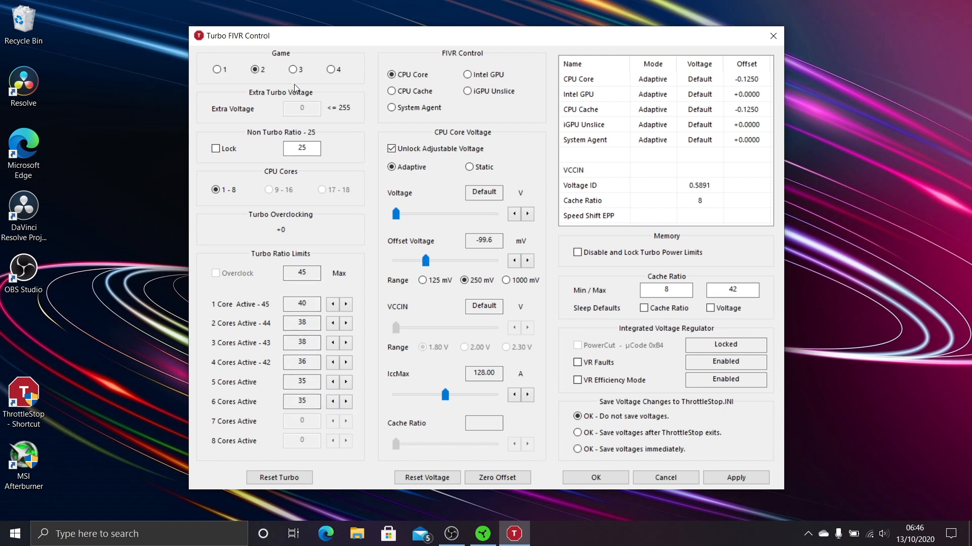
# Review the Internet and Battery profiles, setting 1 Core Active back to 30.
pyautogui.click(293, 68)
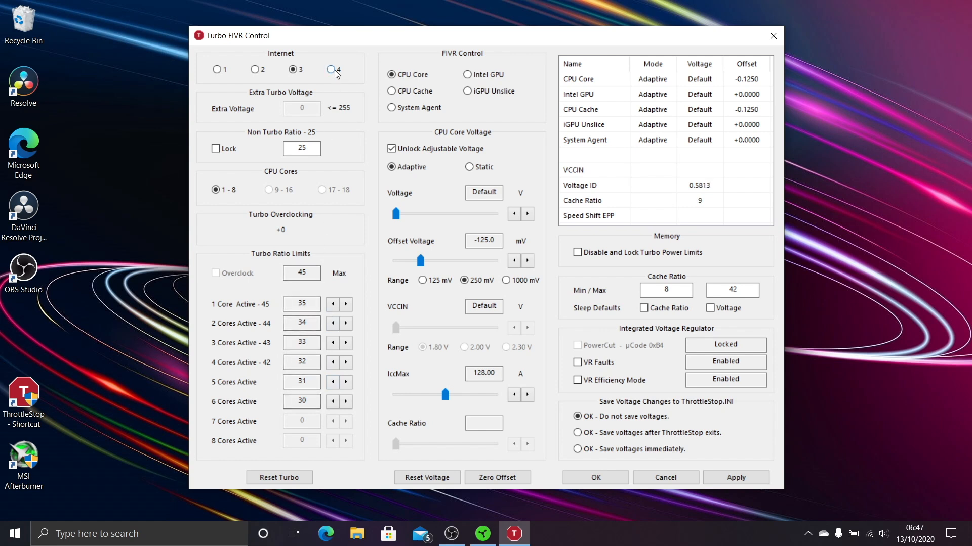
pyautogui.click(330, 69)
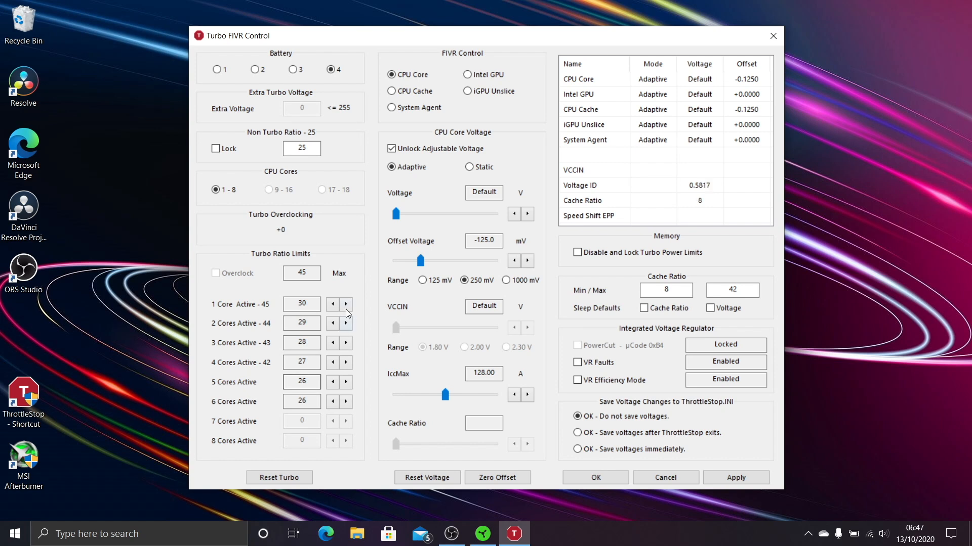
pyautogui.click(346, 304)
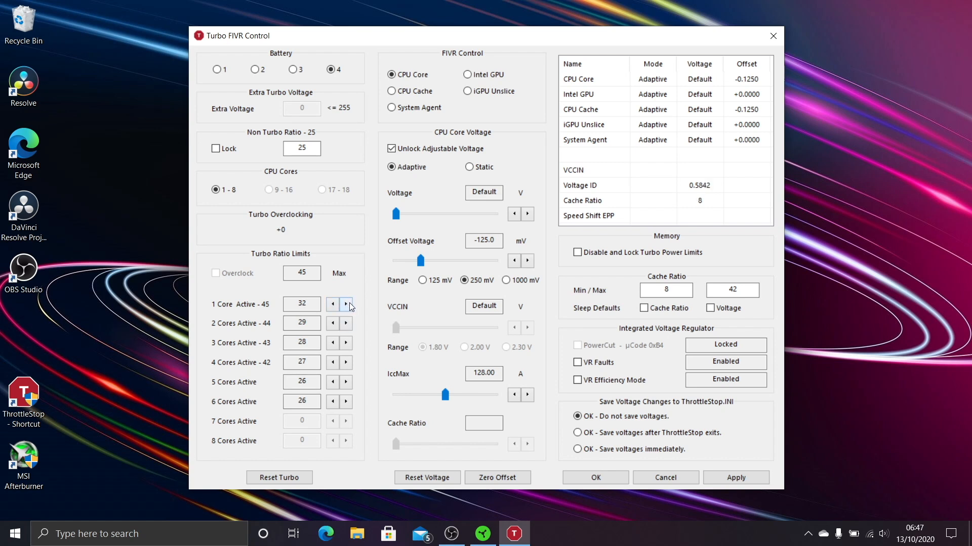
pyautogui.click(332, 304)
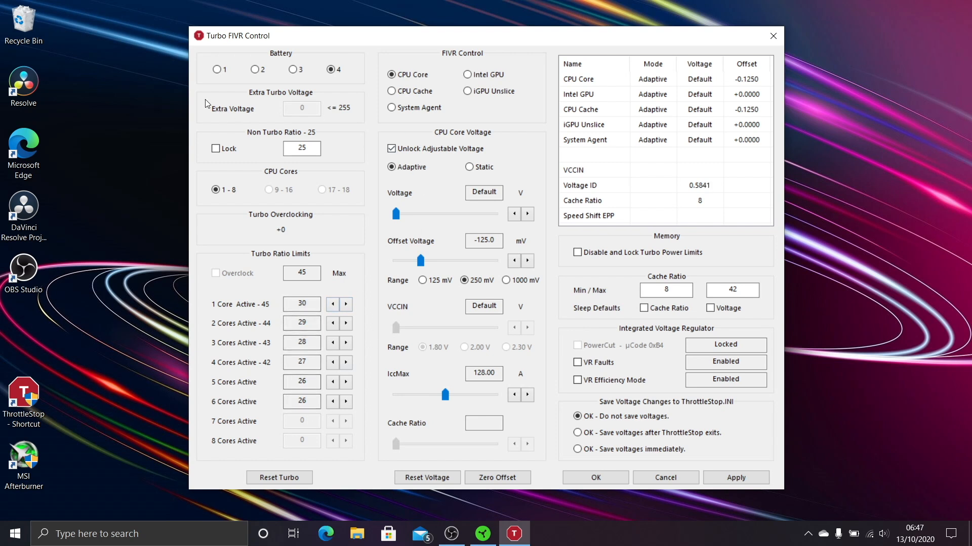
# Apply the profile changes and close the FIVR controls with OK.
pyautogui.click(735, 478)
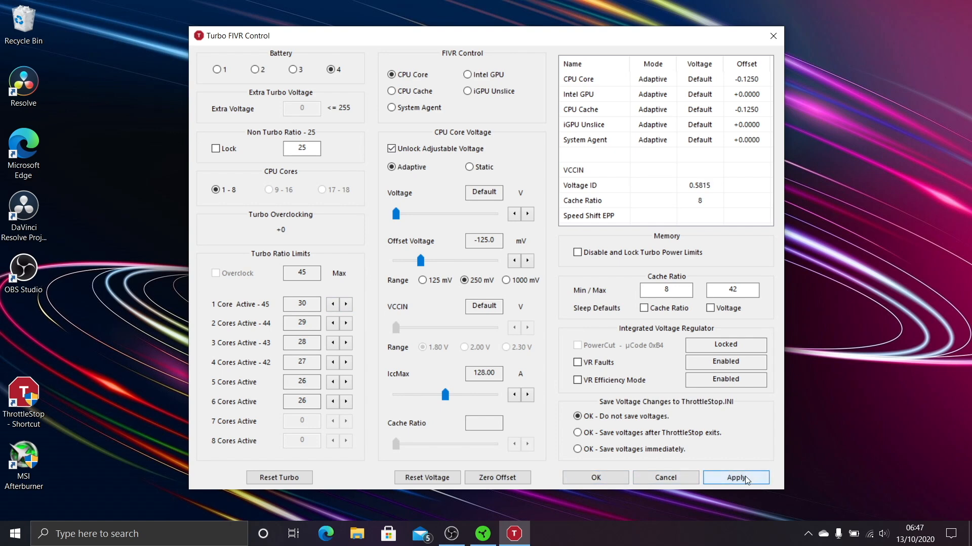
pyautogui.click(735, 477)
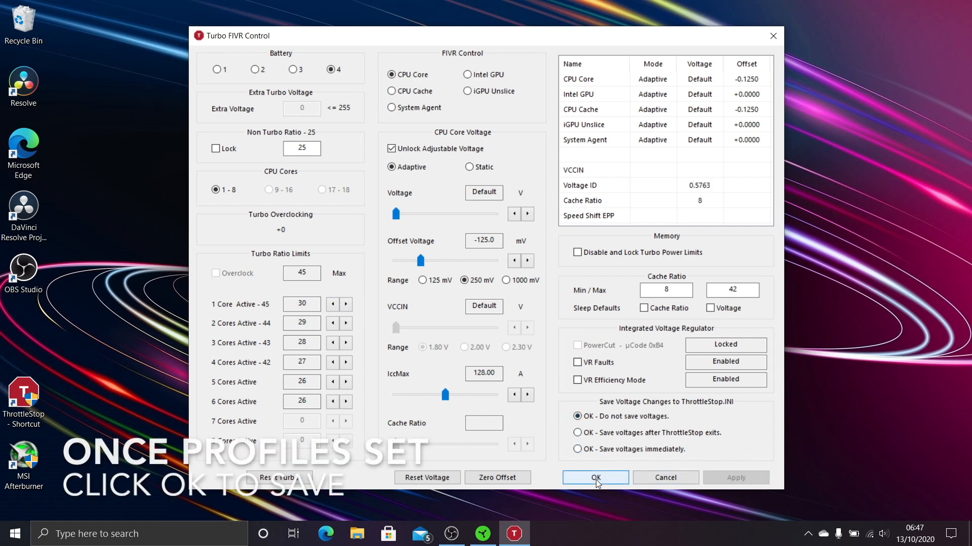
pyautogui.click(593, 477)
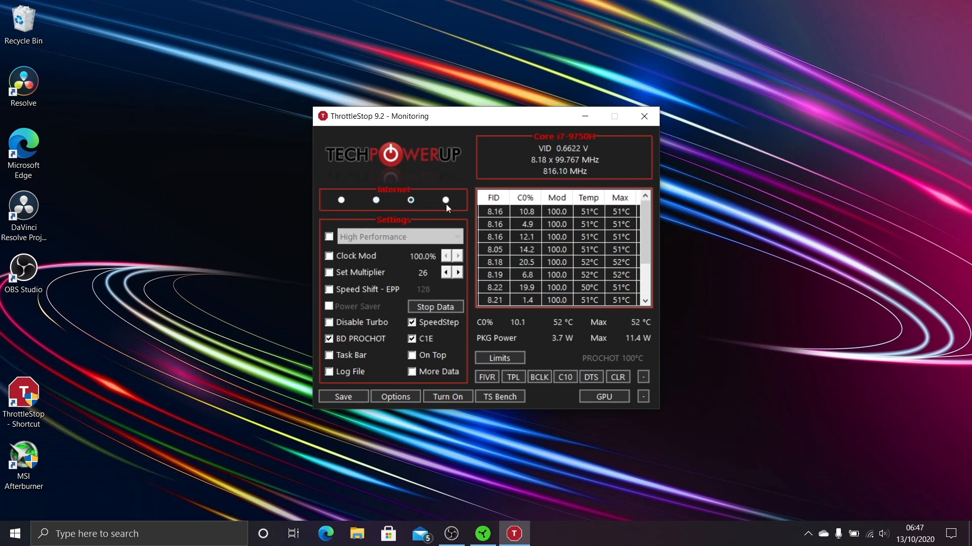
# Toggle Battery then Performance profile, and open TS Bench with 12 threads.
pyautogui.click(445, 200)
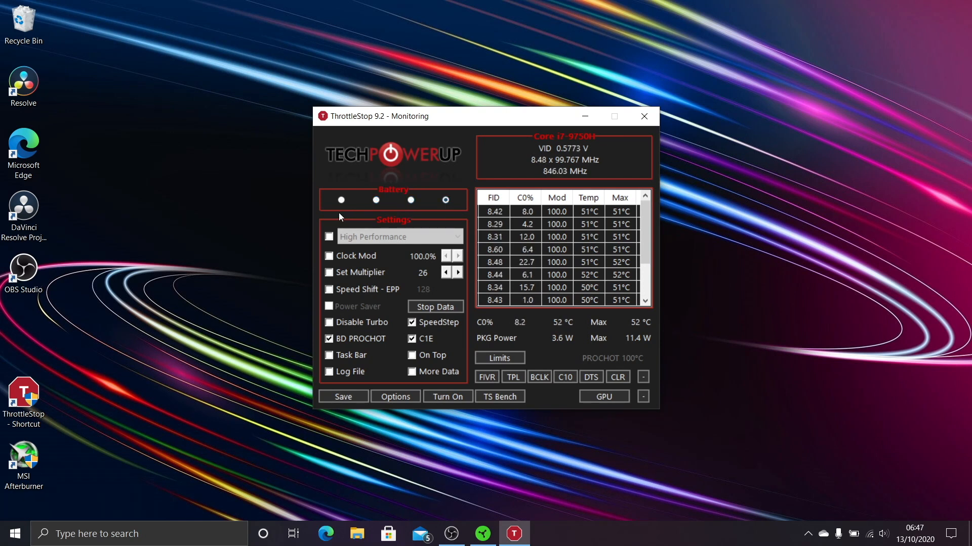
pyautogui.click(340, 199)
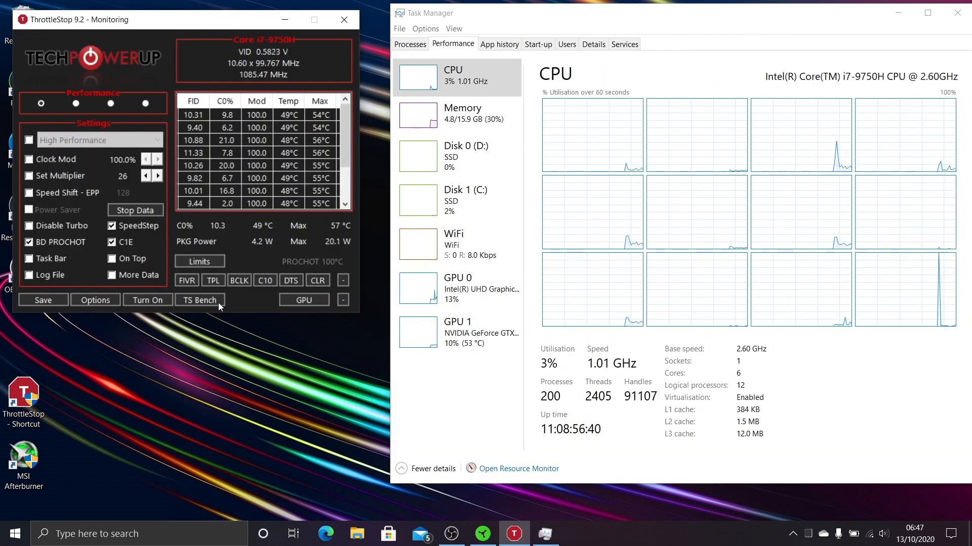
pyautogui.click(199, 300)
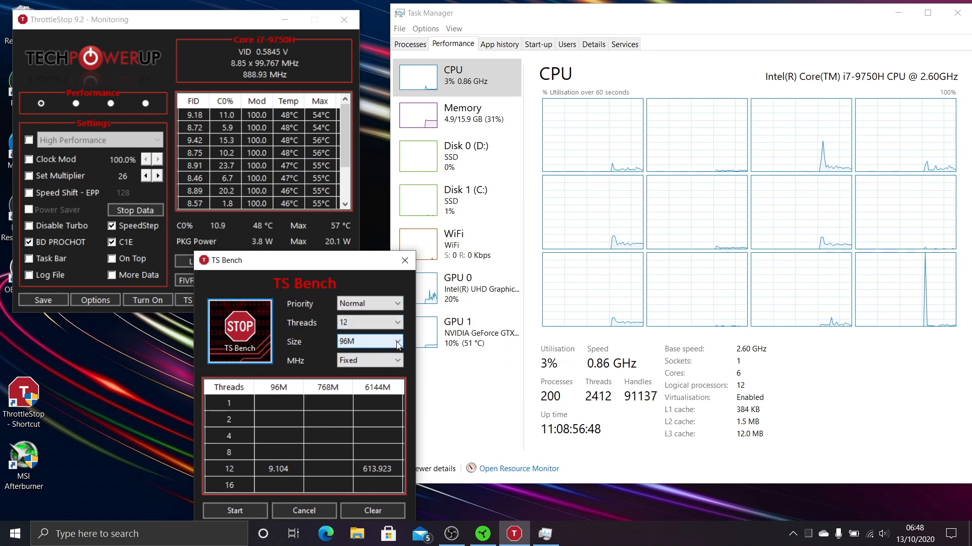
# Start a TS Bench run with the 6144M size.
pyautogui.click(396, 340)
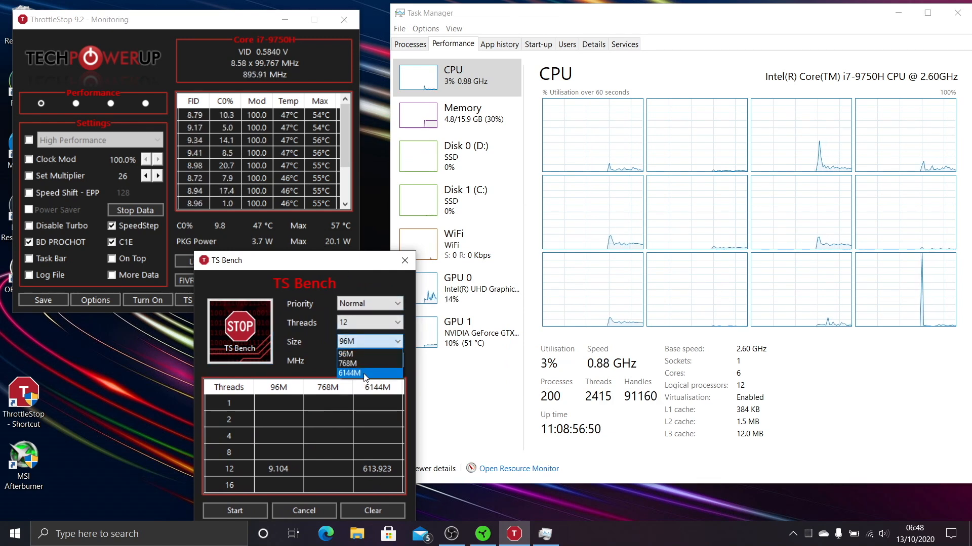
pyautogui.click(349, 372)
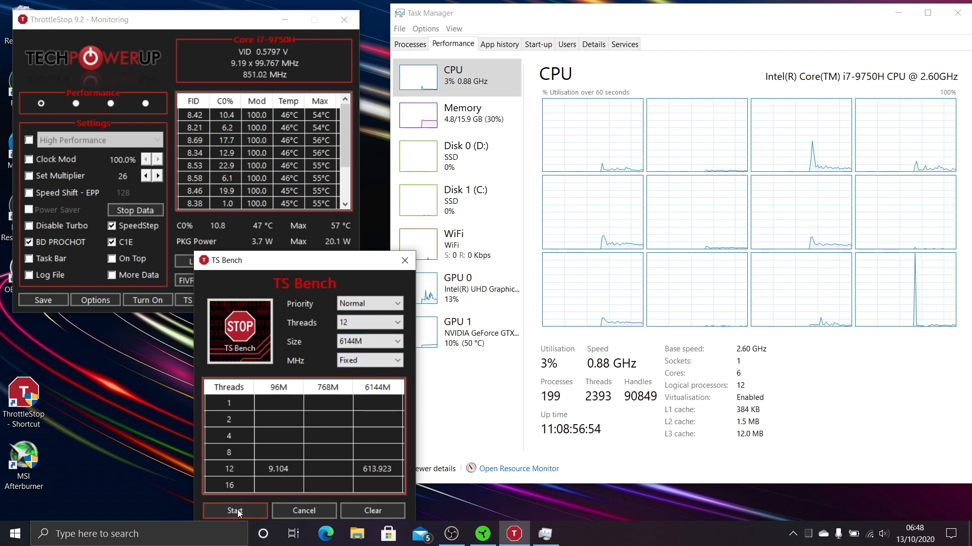
pyautogui.click(234, 510)
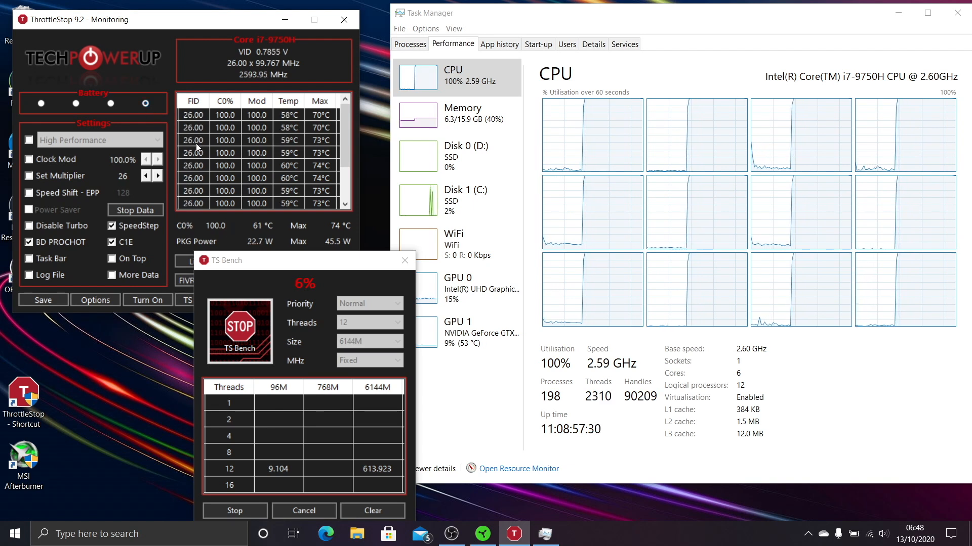
pyautogui.moveTo(227, 240)
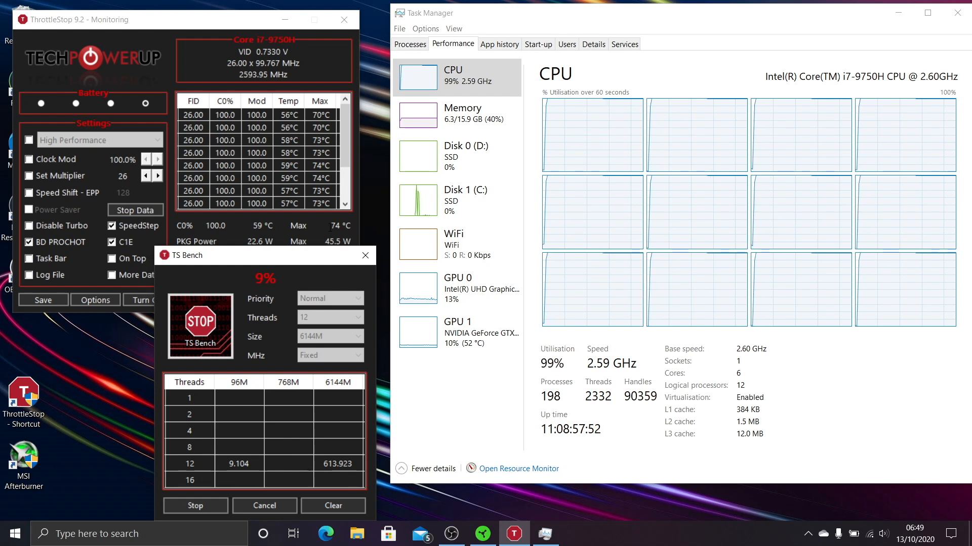
# Select the Internet profile and stop the running TS Bench benchmark.
pyautogui.click(110, 104)
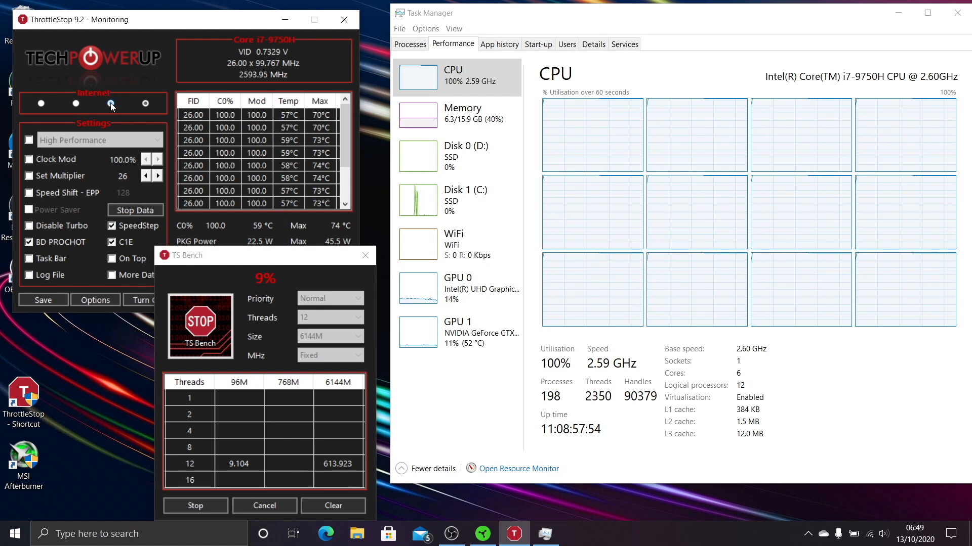
pyautogui.click(110, 103)
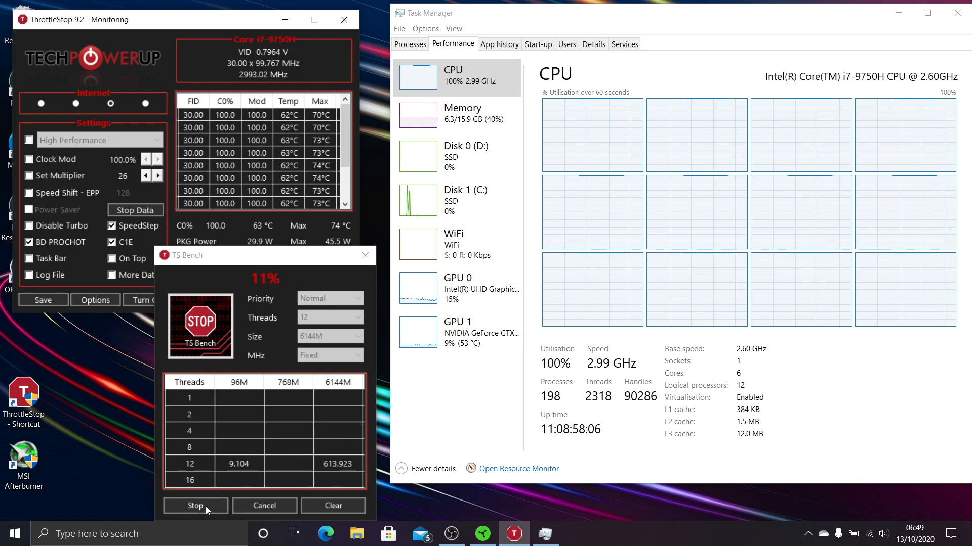
pyautogui.click(195, 506)
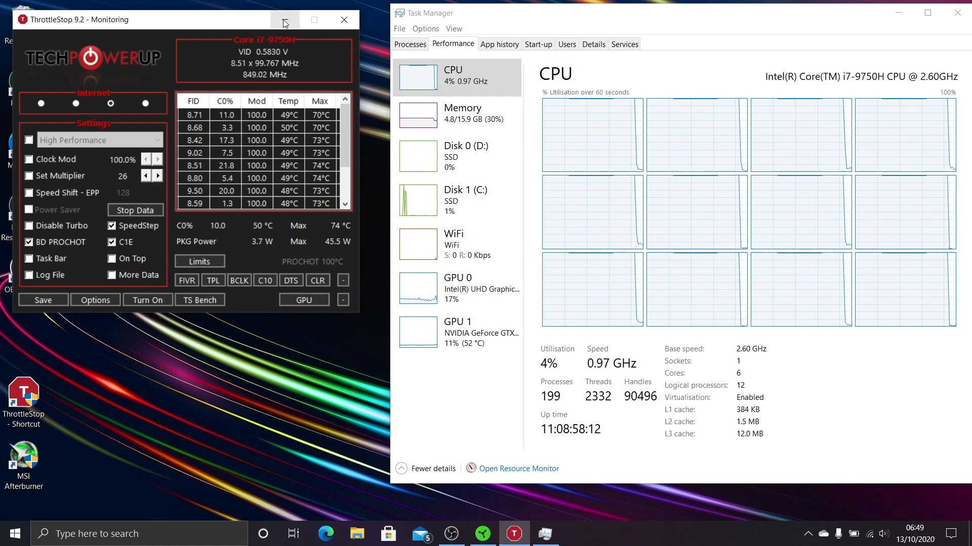
# Minimise the ThrottleStop monitoring window.
pyautogui.click(284, 19)
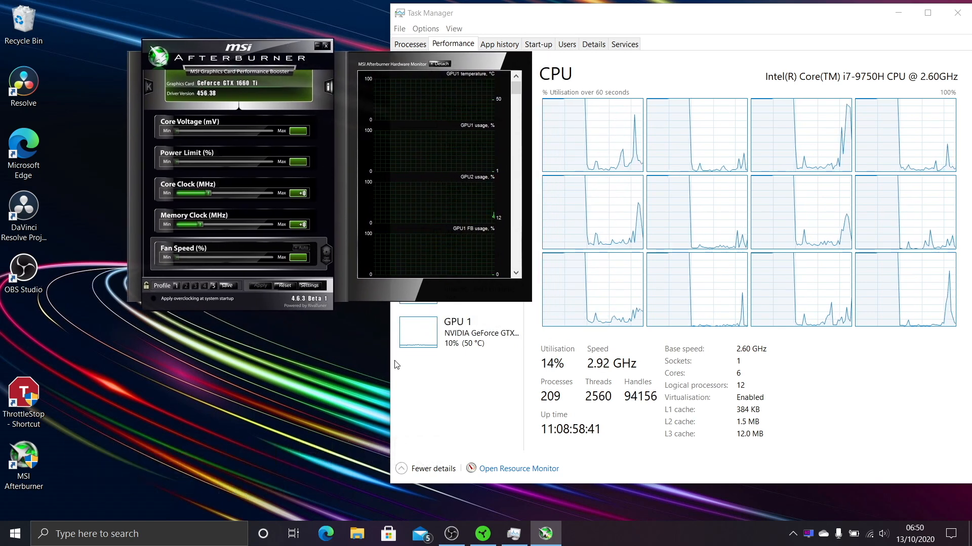
pyautogui.moveTo(408, 392)
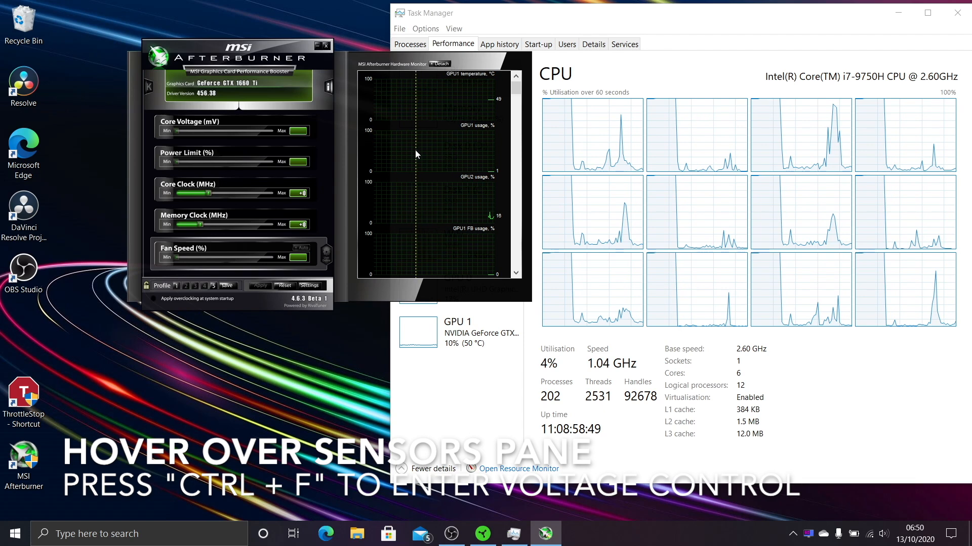
pyautogui.moveTo(438, 154)
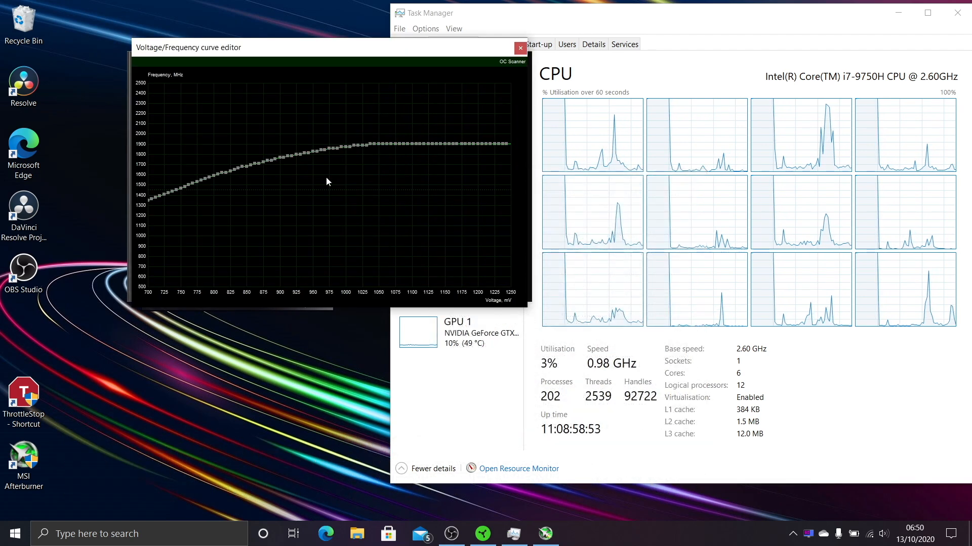
pyautogui.moveTo(367, 140)
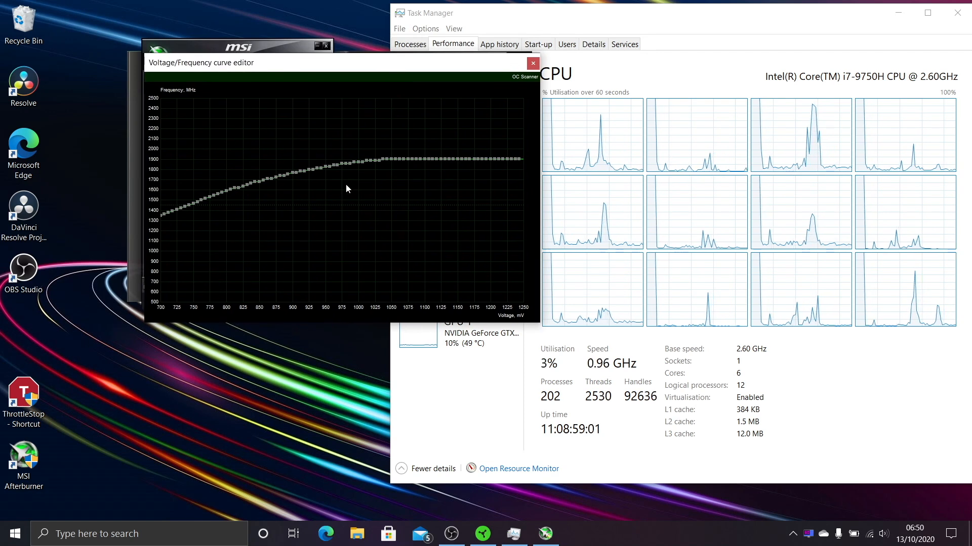
pyautogui.moveTo(175, 230)
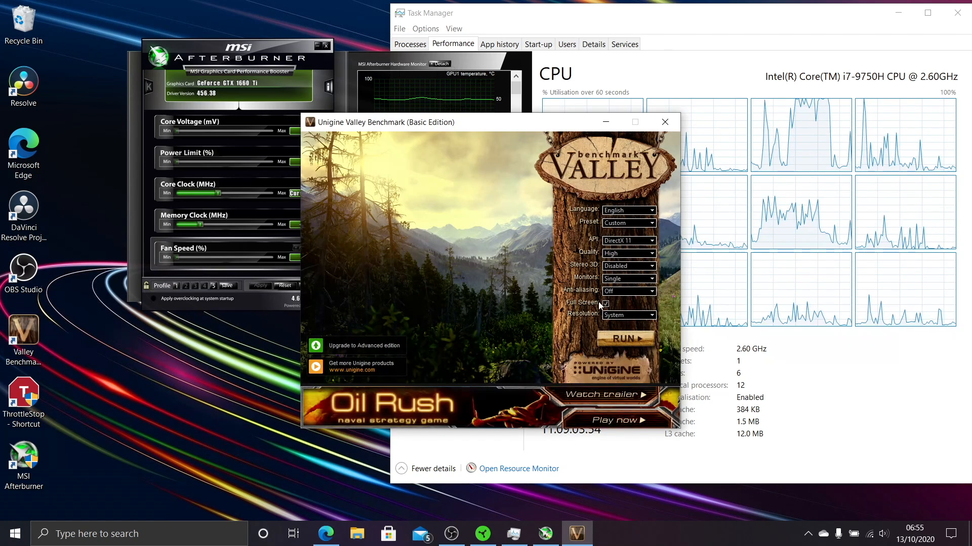
# Run Valley with Full Screen unticked and the Extreme preset.
pyautogui.click(605, 303)
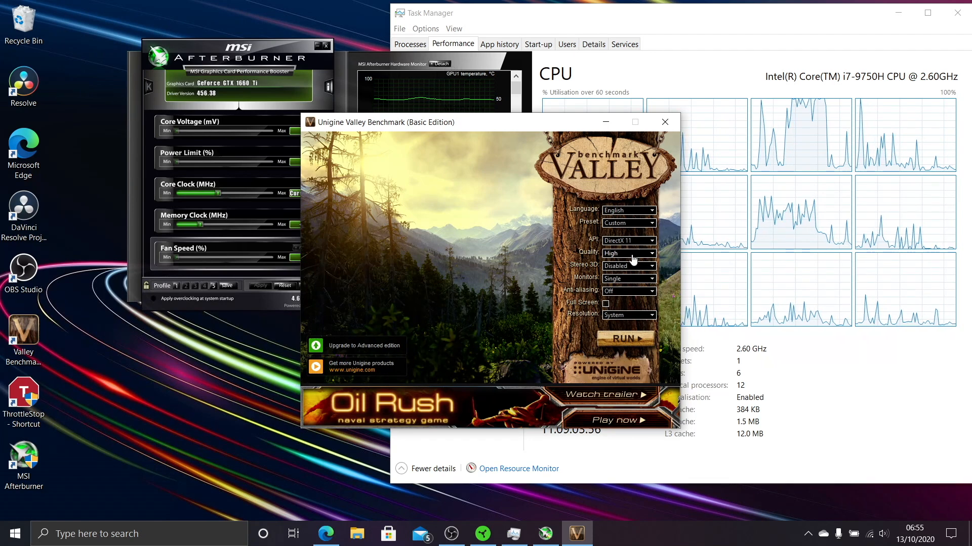
pyautogui.click(627, 223)
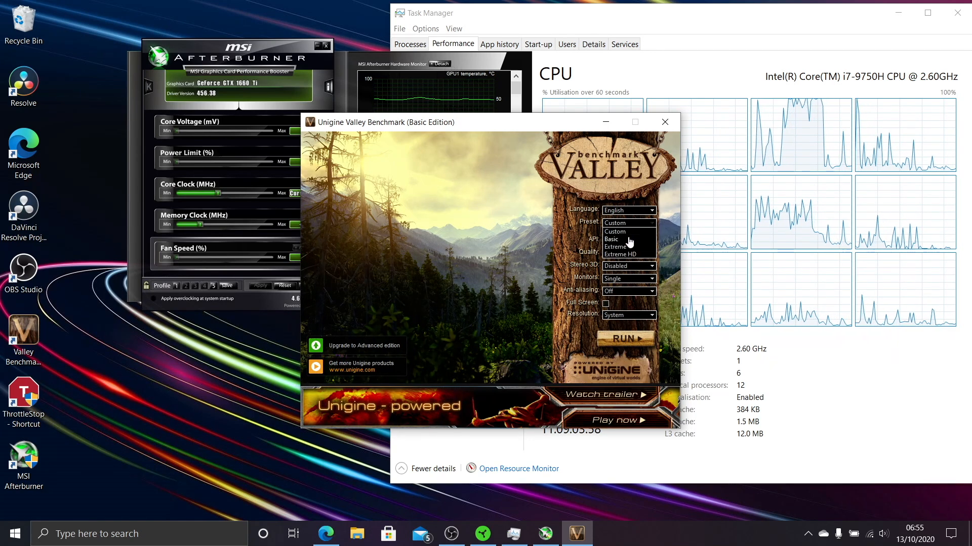
pyautogui.click(613, 246)
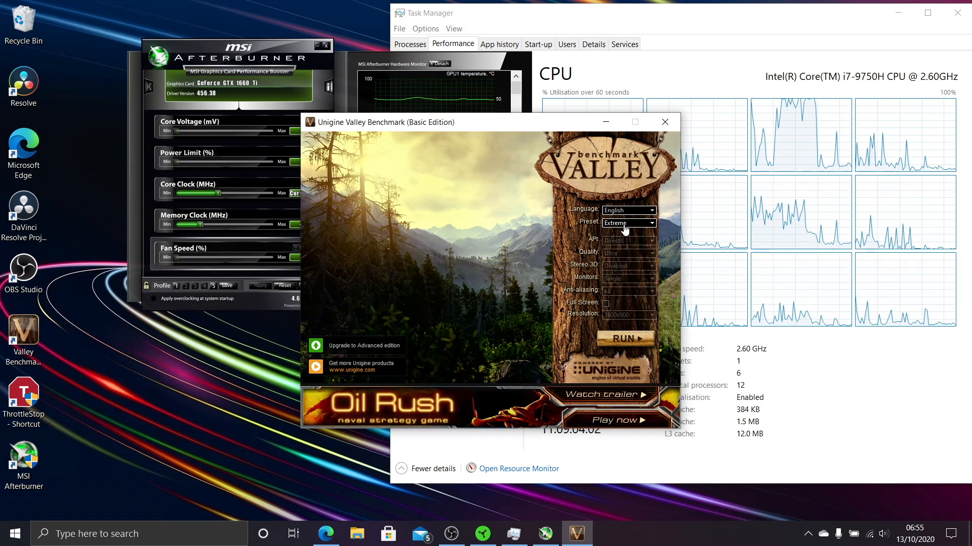
pyautogui.click(623, 337)
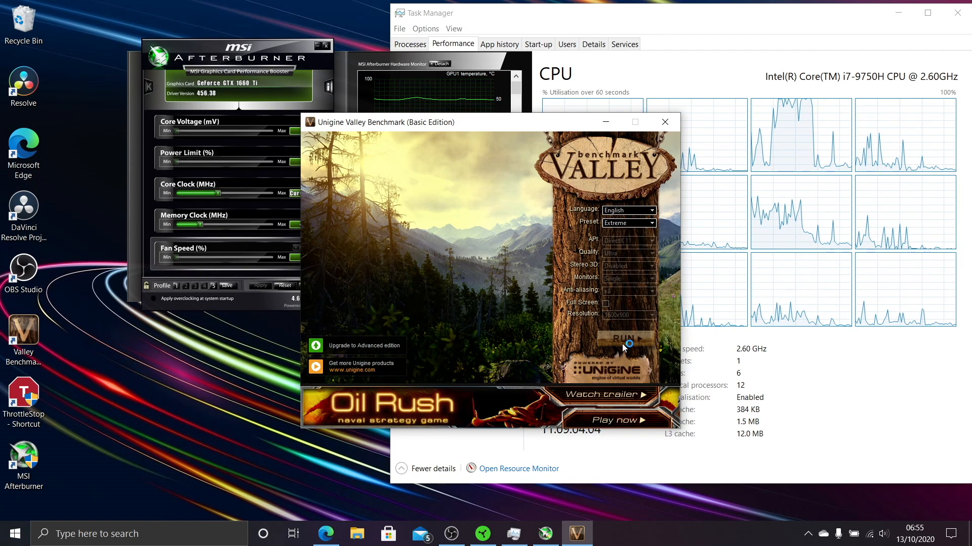
pyautogui.click(625, 337)
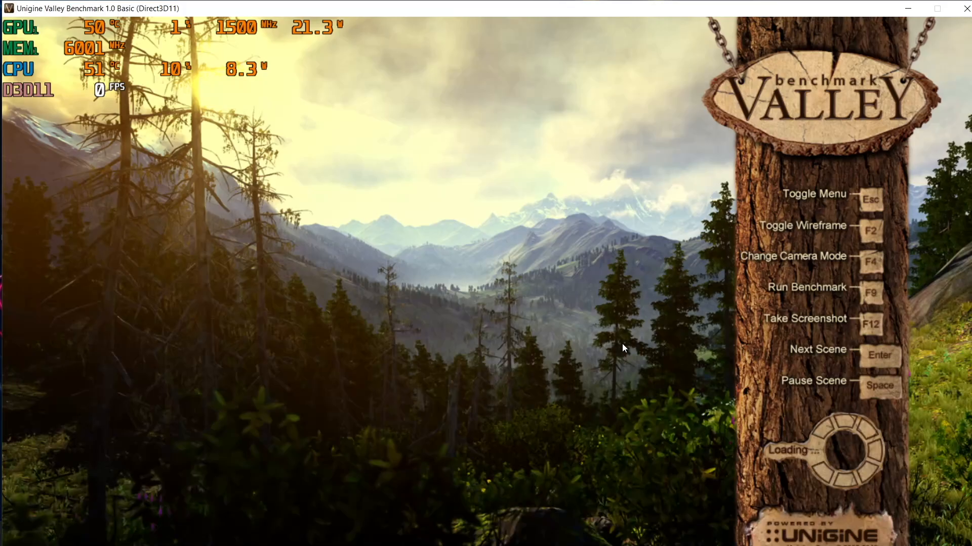
pyautogui.moveTo(541, 311)
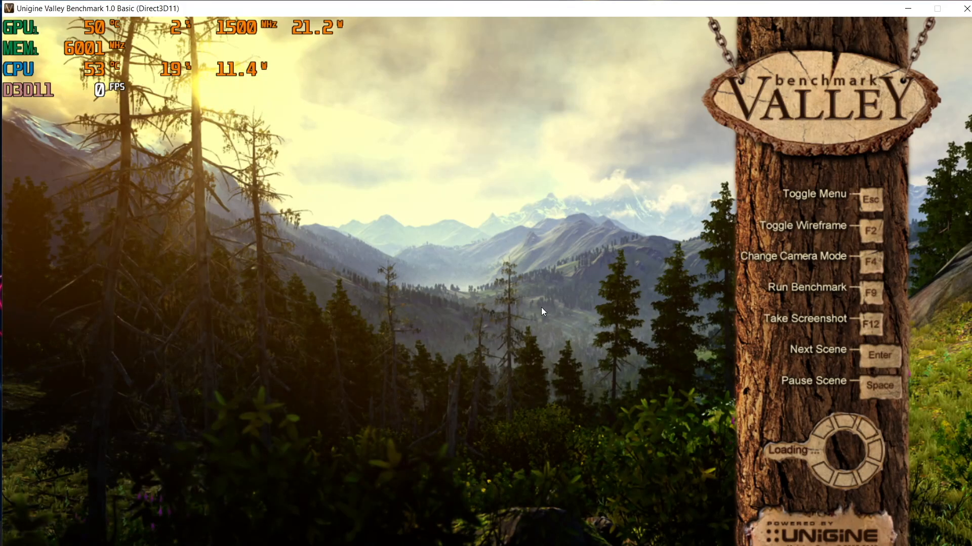
pyautogui.moveTo(541, 223)
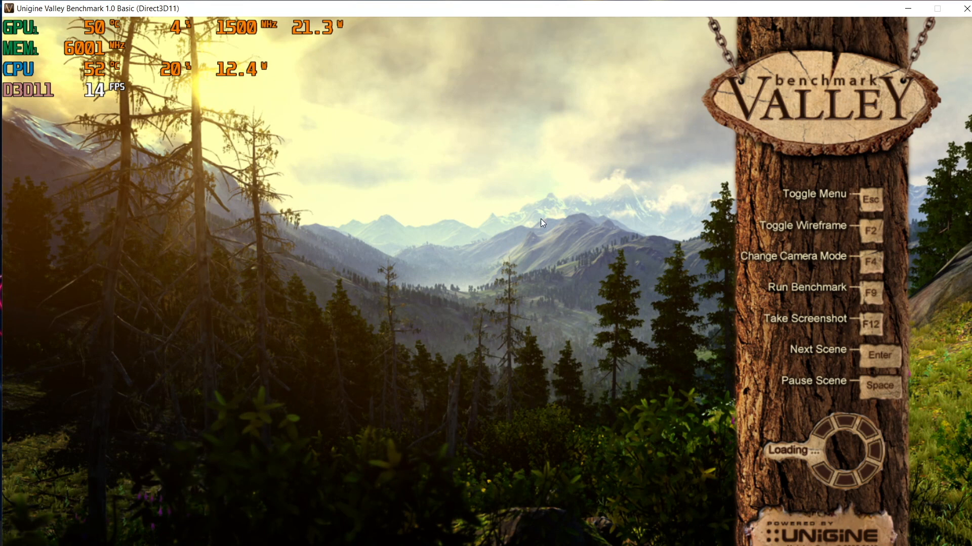
pyautogui.moveTo(557, 274)
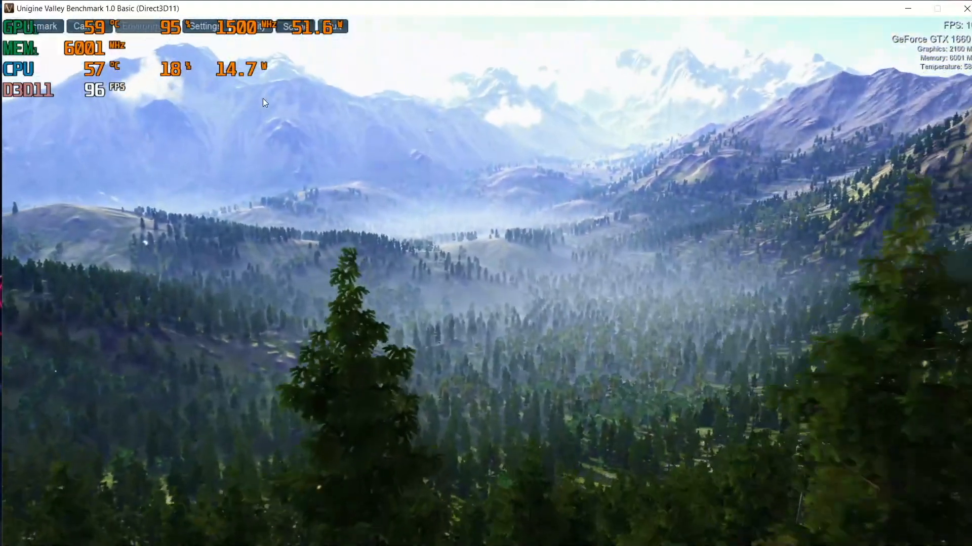
pyautogui.press('alt+tab')
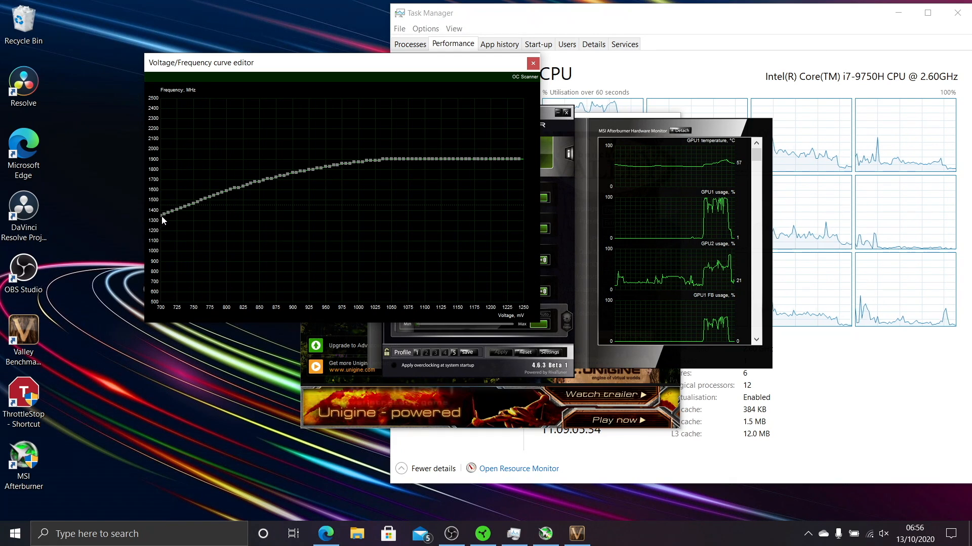
pyautogui.moveTo(157, 193)
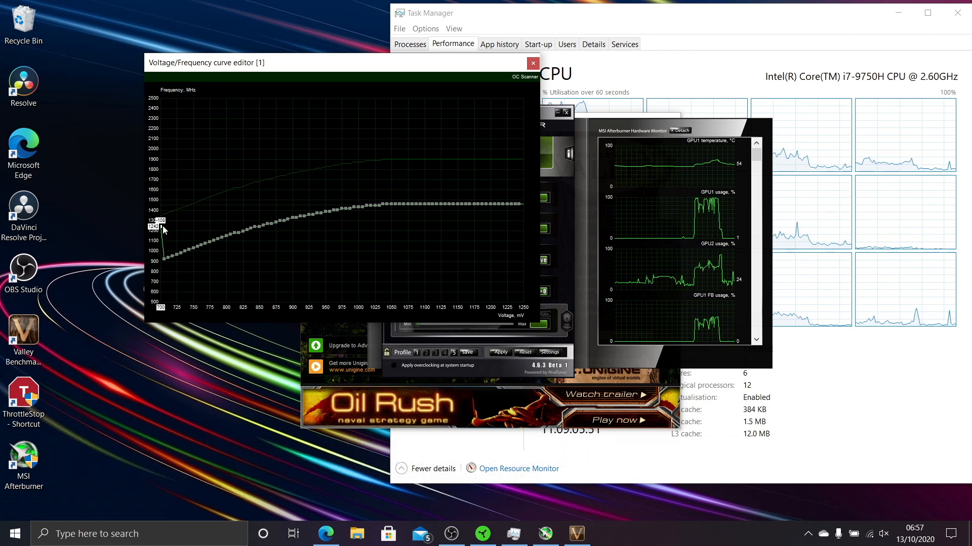
# Drag the 700 mV curve point down to lower the voltage/frequency curve.
pyautogui.moveTo(163, 229); pyautogui.dragTo(162, 203)
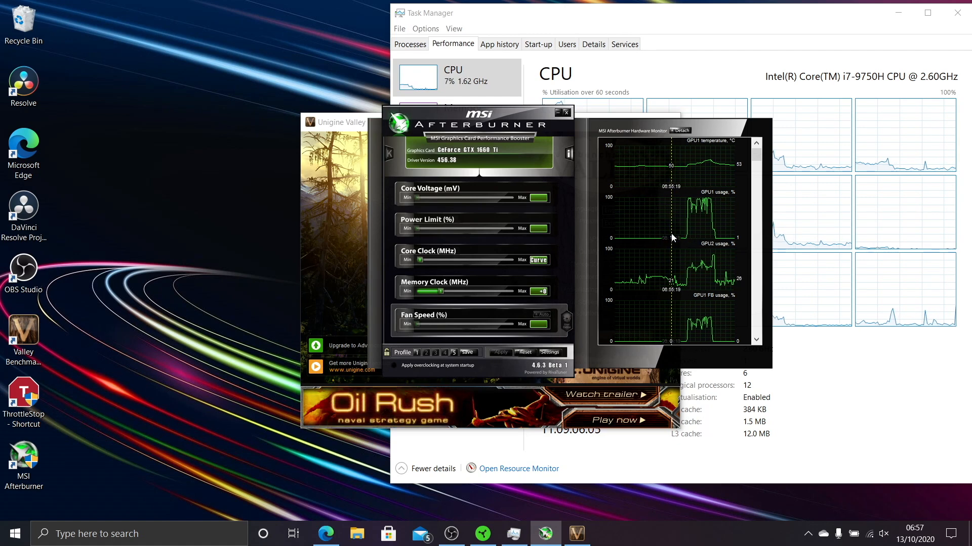
# Review the flat 1500 MHz V/F curve, close the editor and put Afterburner away.
pyautogui.click(536, 259)
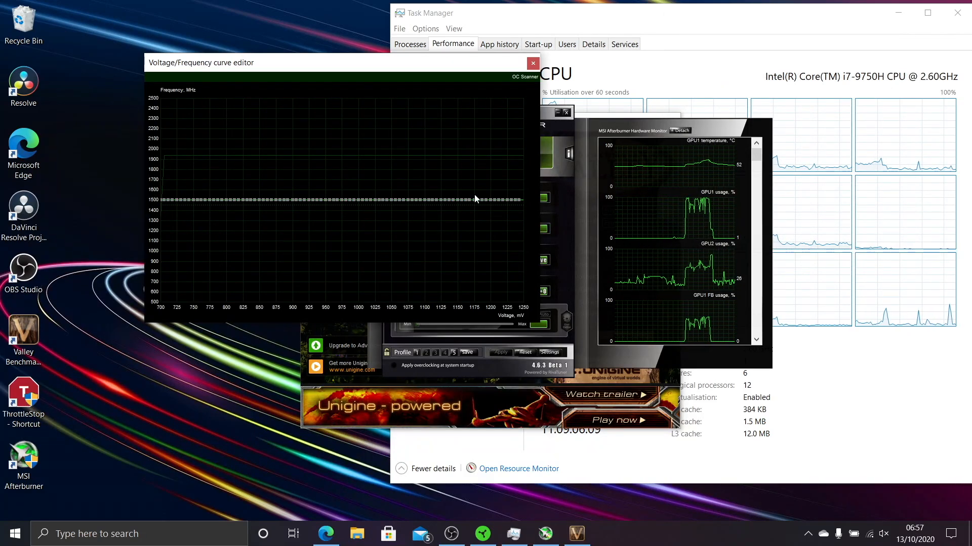
pyautogui.moveTo(476, 108)
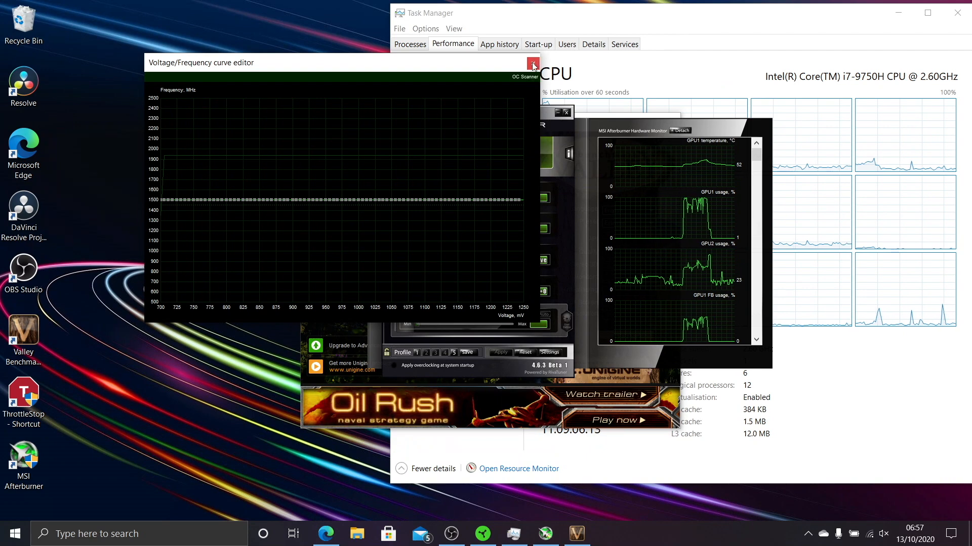
pyautogui.click(531, 64)
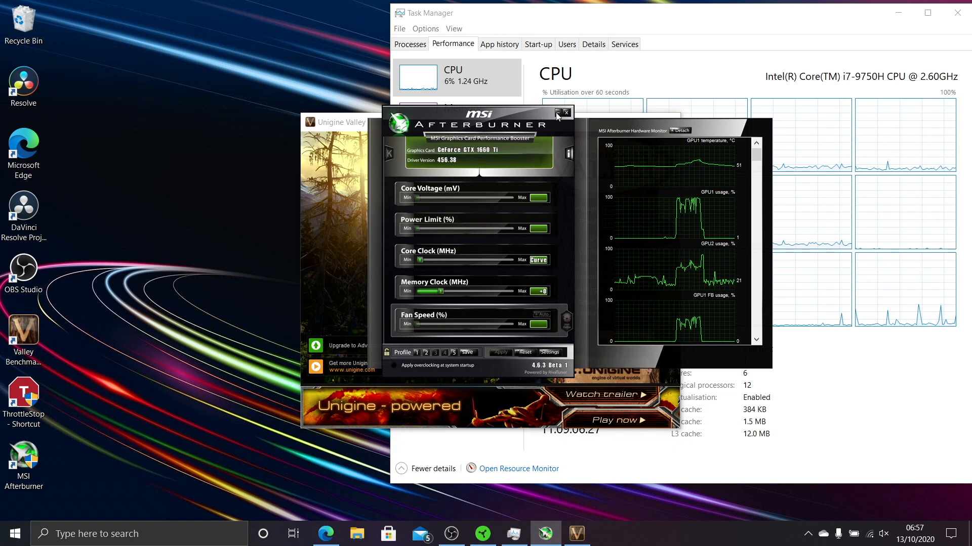
pyautogui.click(563, 113)
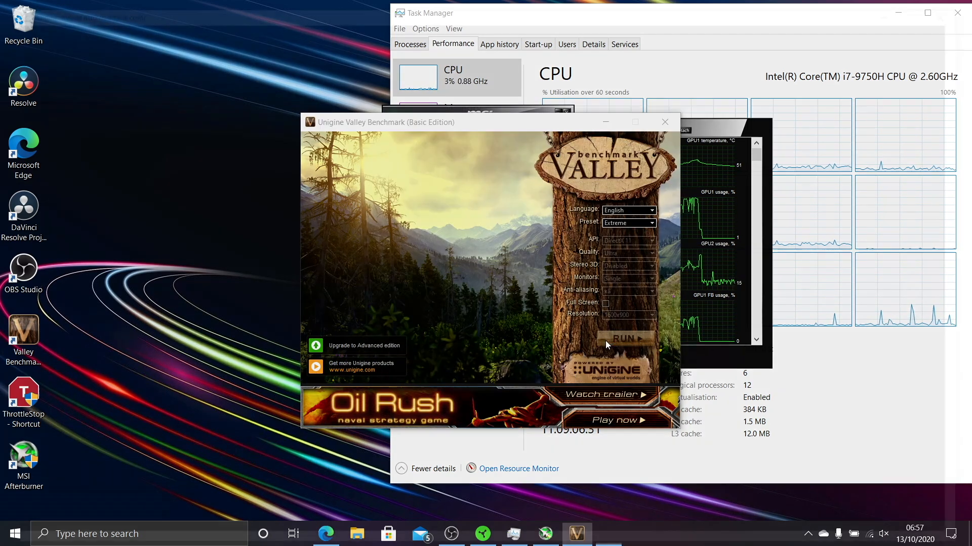
# Run the Extreme-preset Valley benchmark to check the GPU holds about 1455 MHz.
pyautogui.click(626, 339)
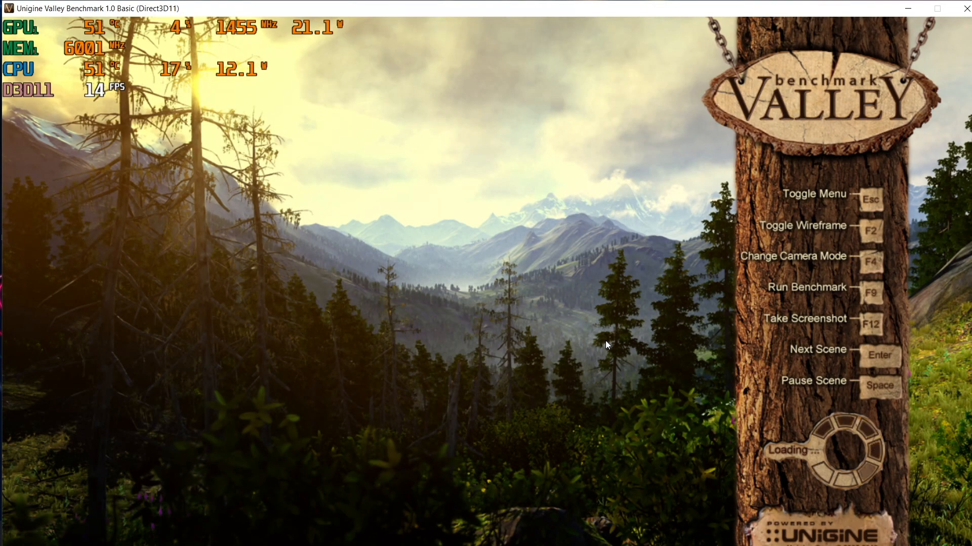
pyautogui.moveTo(553, 282)
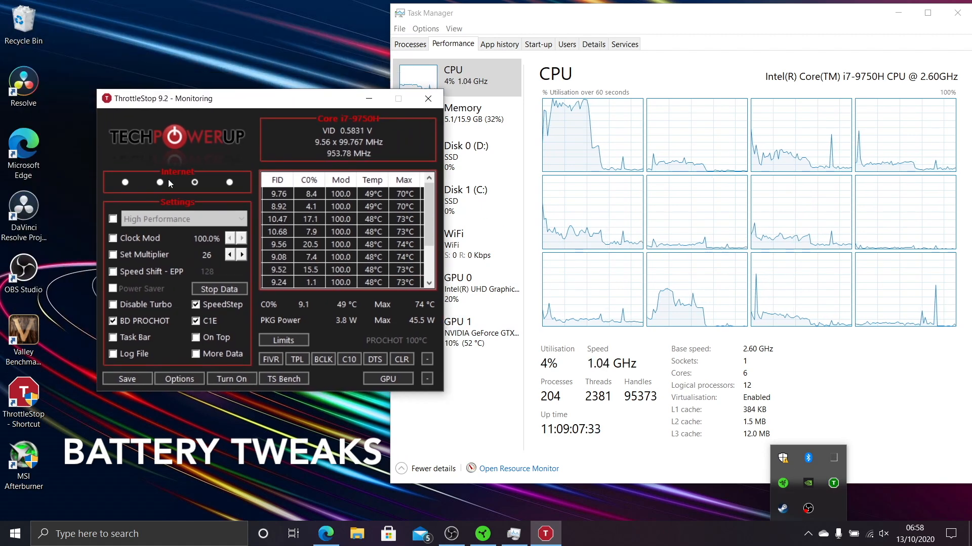
# Activate the Battery profile, review the -125 mV FIVR offset, and minimize ThrottleStop.
pyautogui.click(230, 182)
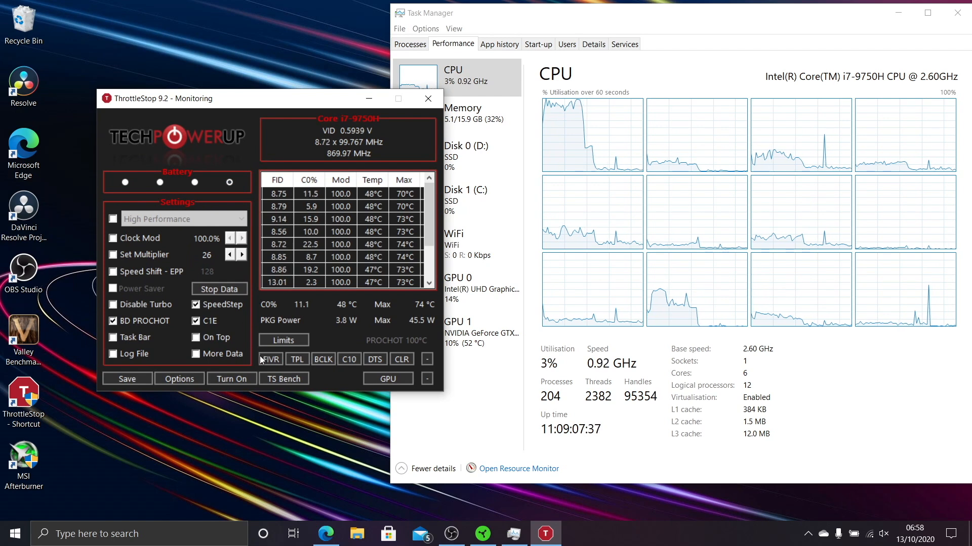
pyautogui.click(268, 359)
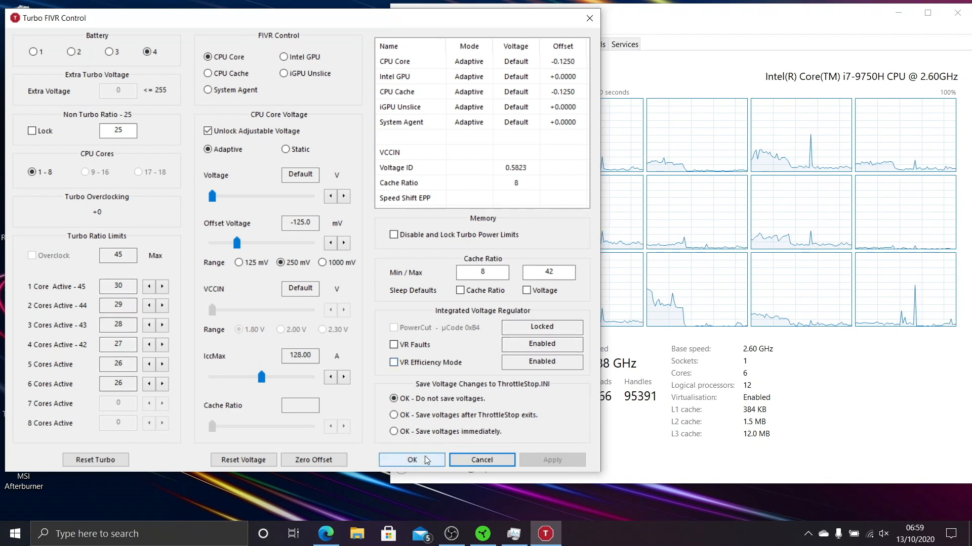
pyautogui.click(412, 460)
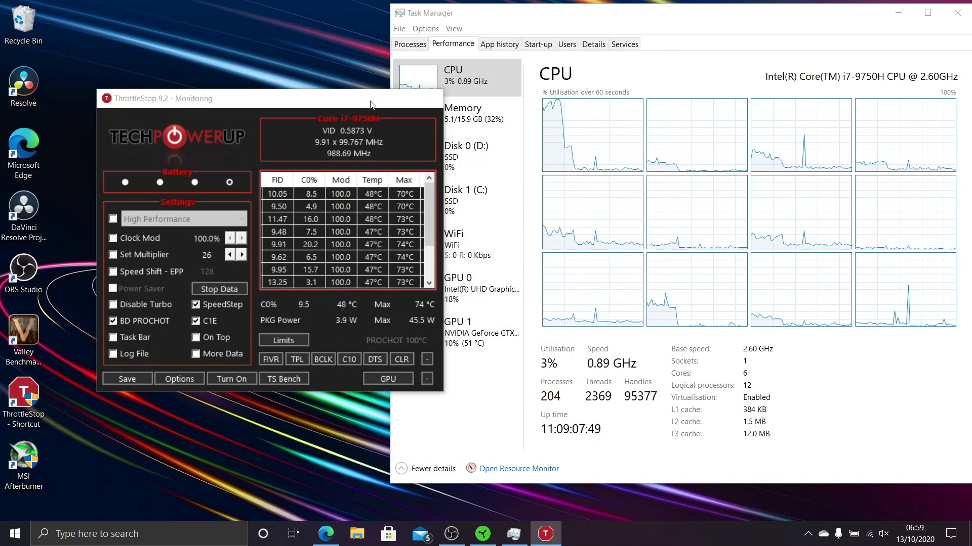
pyautogui.click(482, 533)
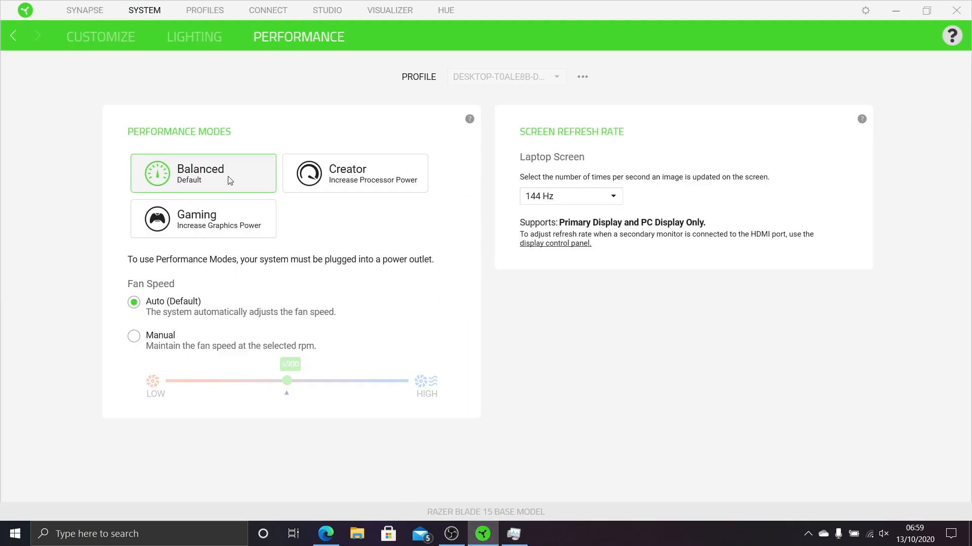
# Set the screen refresh rate to 60 Hz and turn on-battery lighting brightness off.
pyautogui.click(569, 197)
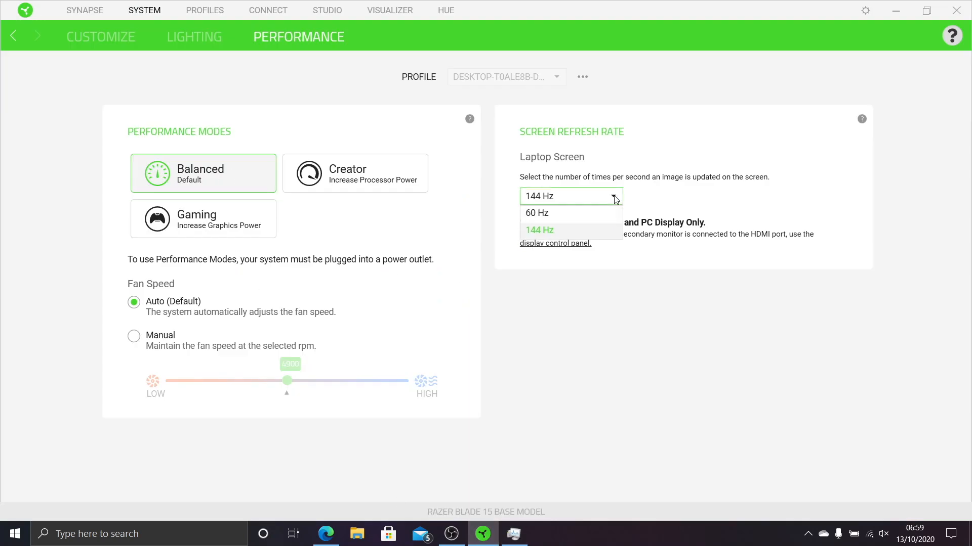
pyautogui.click(535, 213)
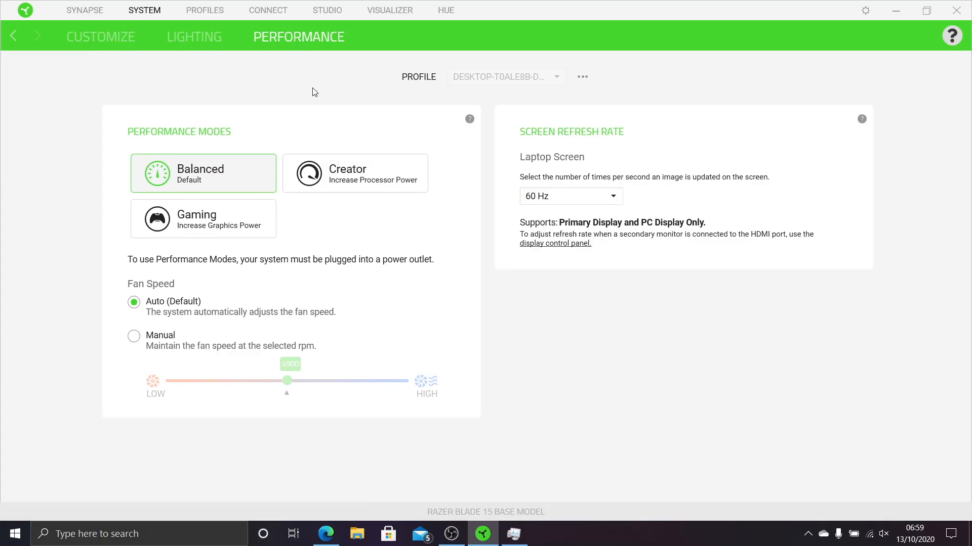
pyautogui.click(193, 37)
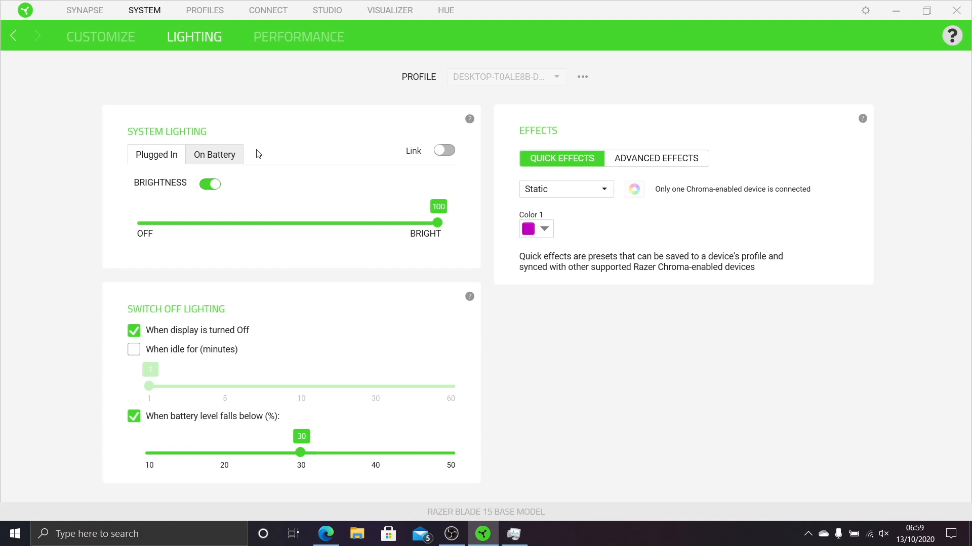
pyautogui.click(209, 184)
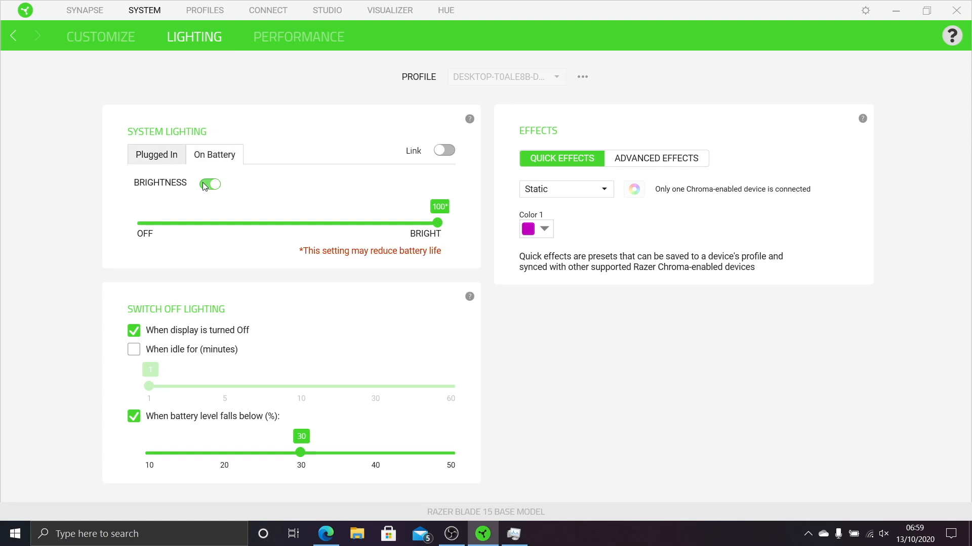
pyautogui.click(209, 185)
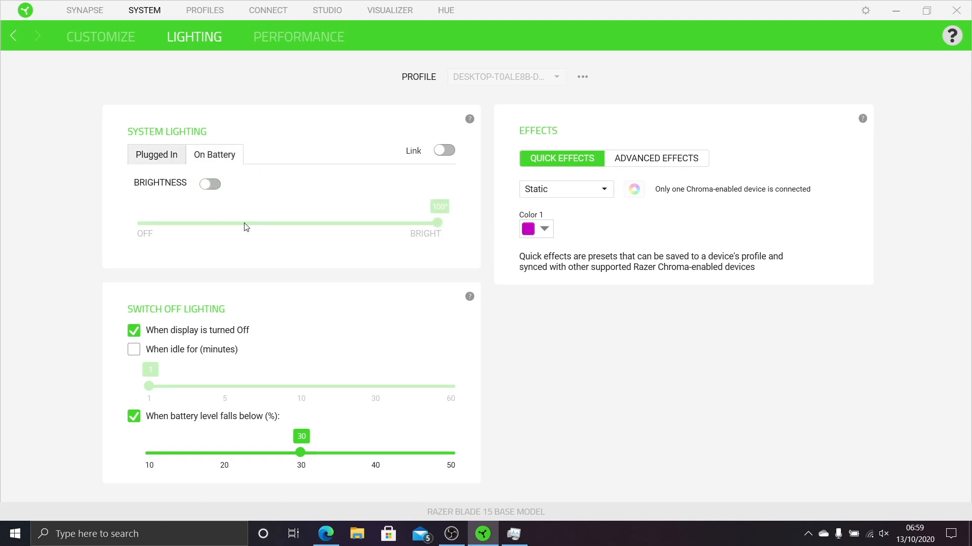
pyautogui.moveTo(316, 234)
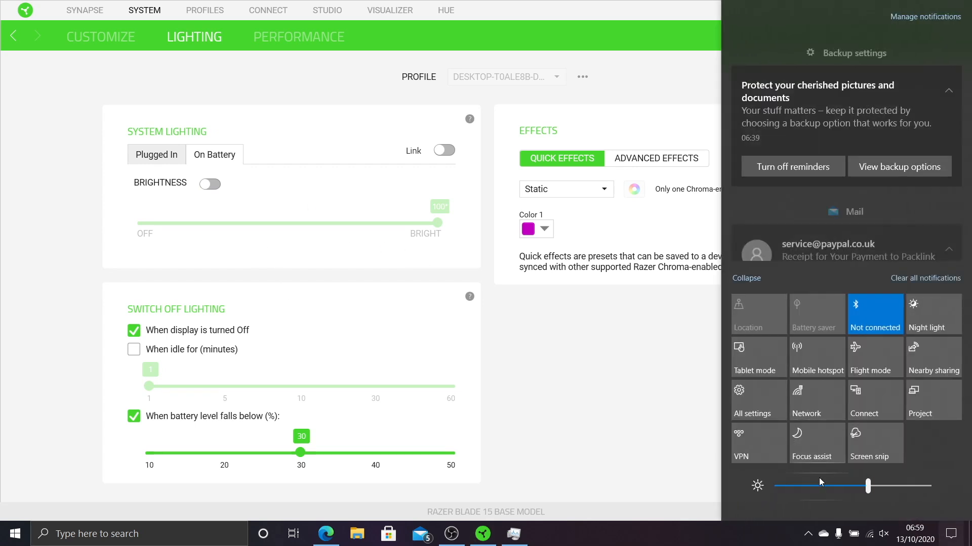
# Drag the Action Center brightness slider down to 44 and dismiss the panel.
pyautogui.moveTo(867, 486); pyautogui.dragTo(843, 486)
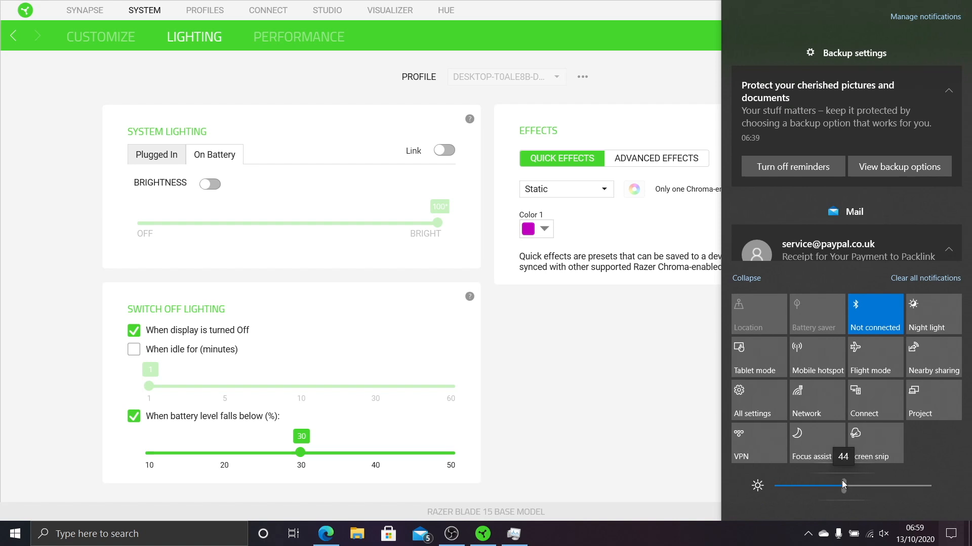
pyautogui.click(573, 385)
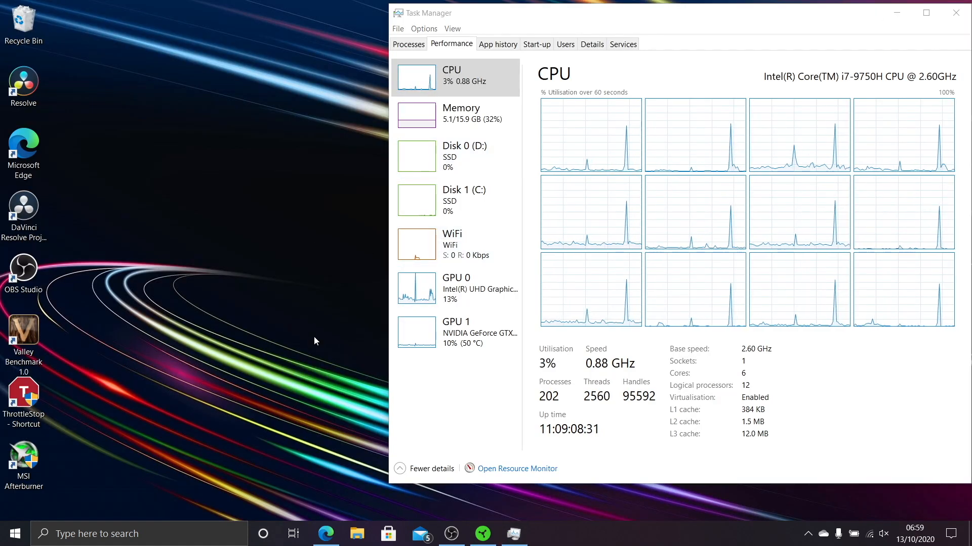
pyautogui.moveTo(433, 499)
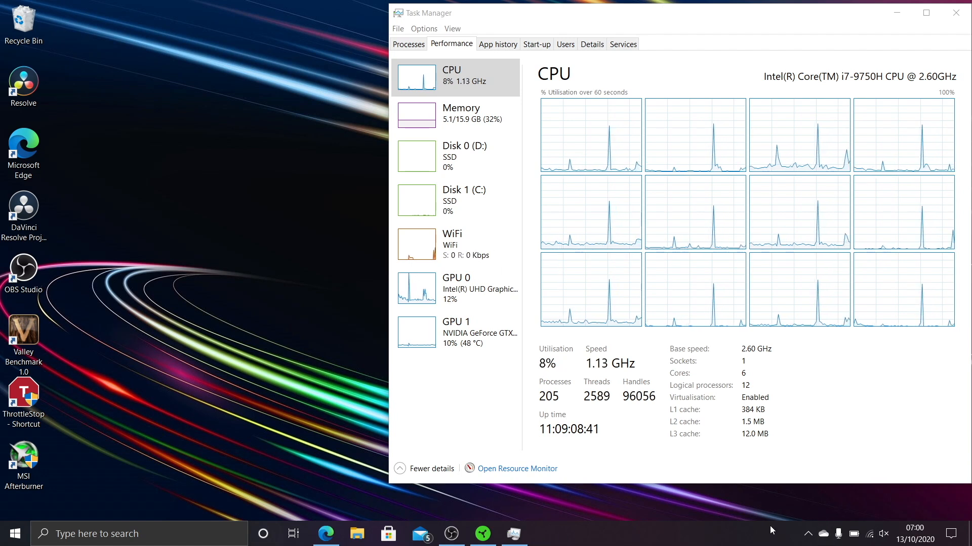
pyautogui.moveTo(890, 414)
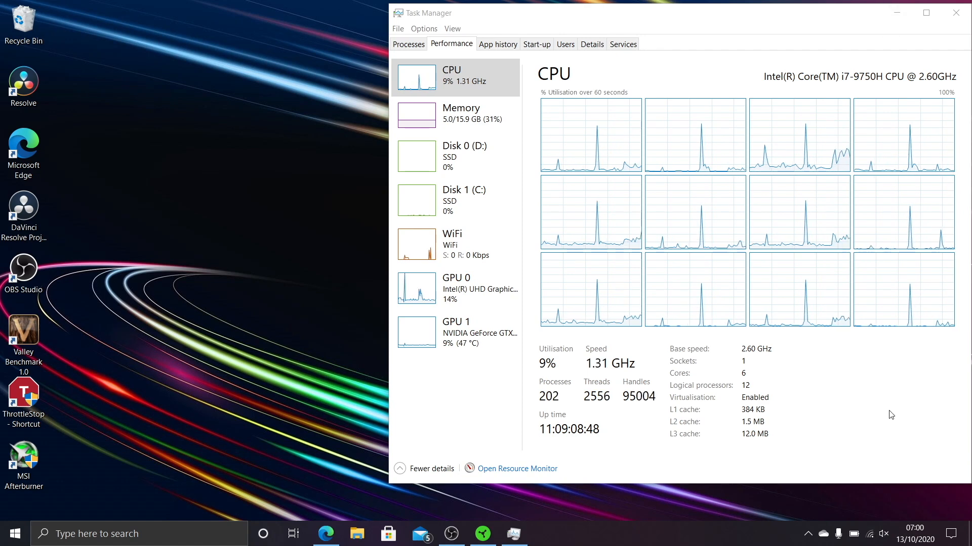